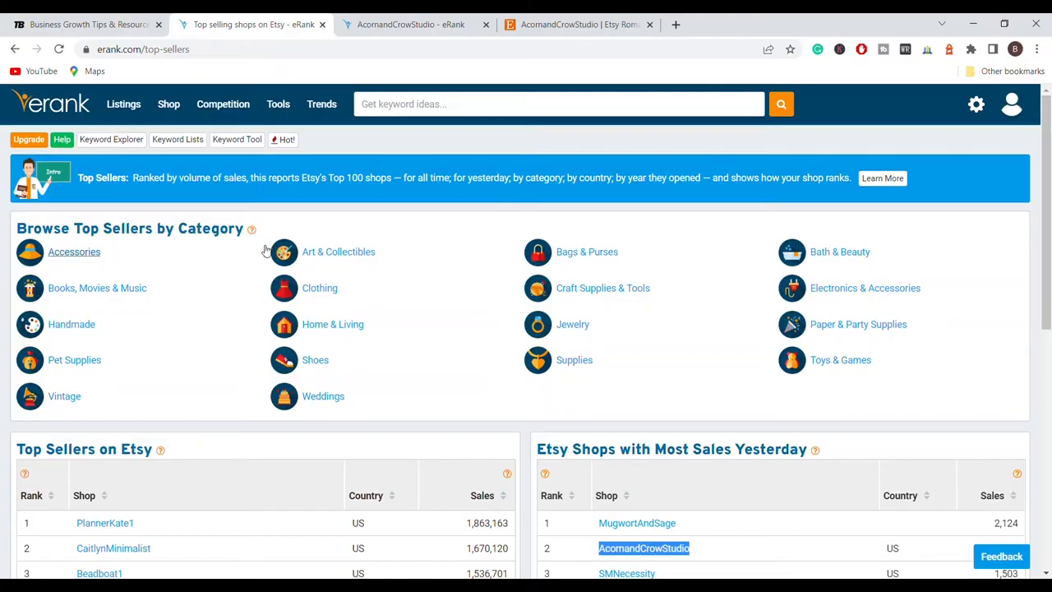
# Open AcornandCrowStudio's eRank stats: 179,066 total sales, global rank 46, national rank 27
pyautogui.scroll(-3)
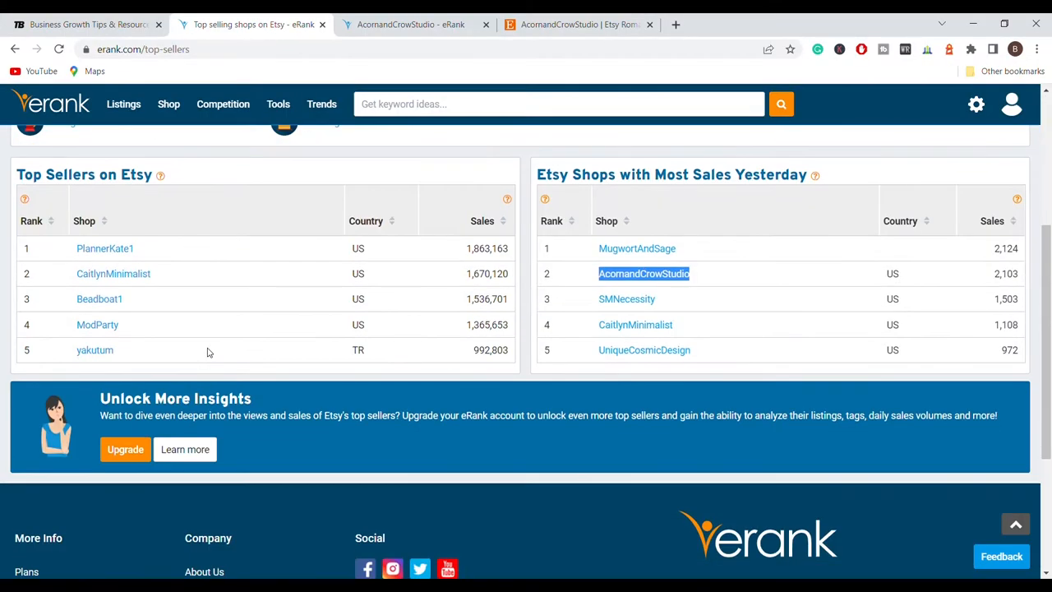
pyautogui.scroll(3)
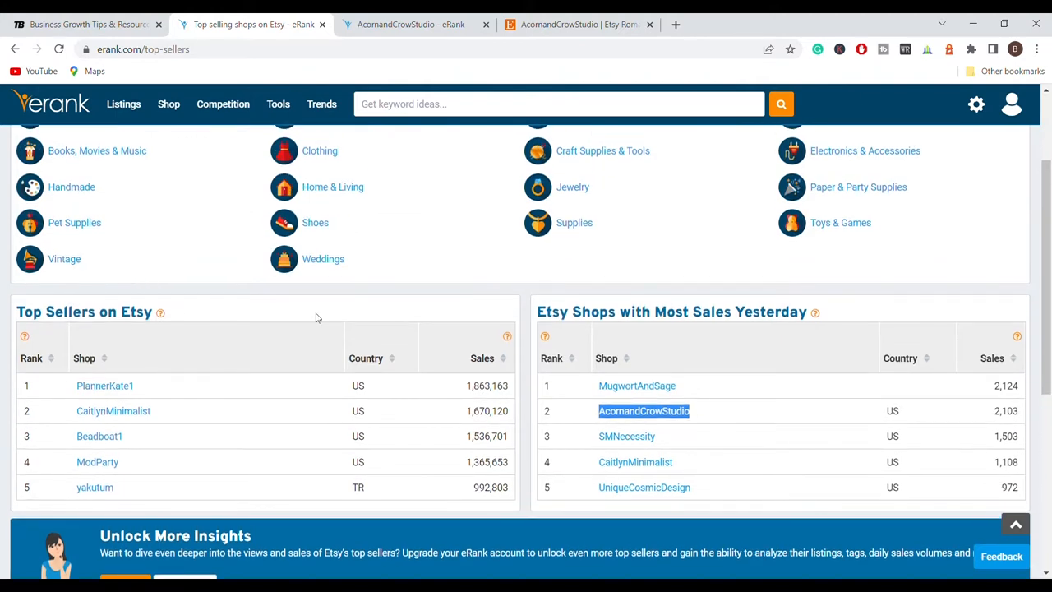
pyautogui.moveTo(660, 319)
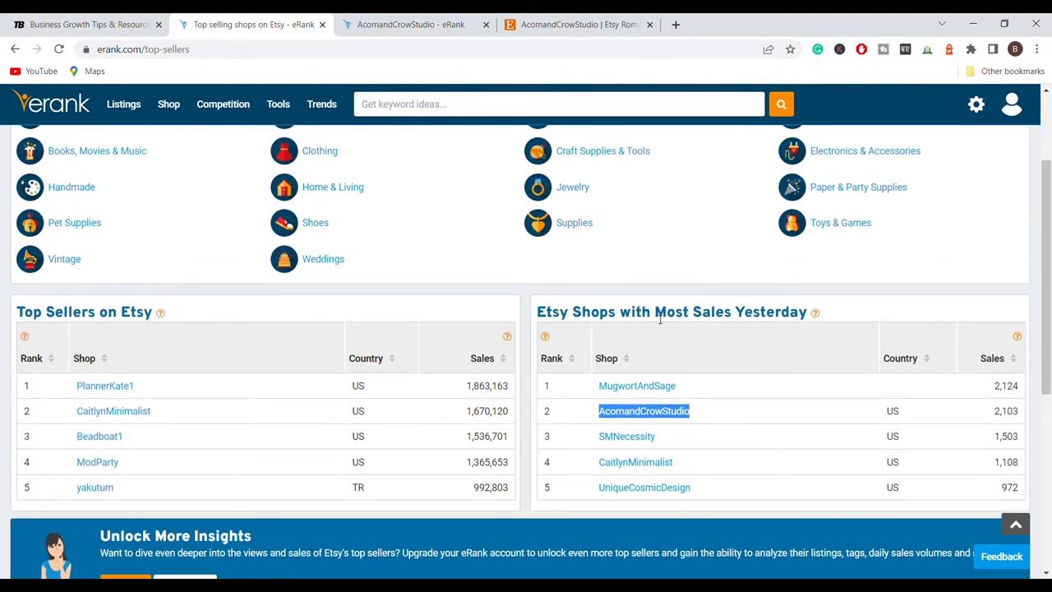
pyautogui.moveTo(861, 311)
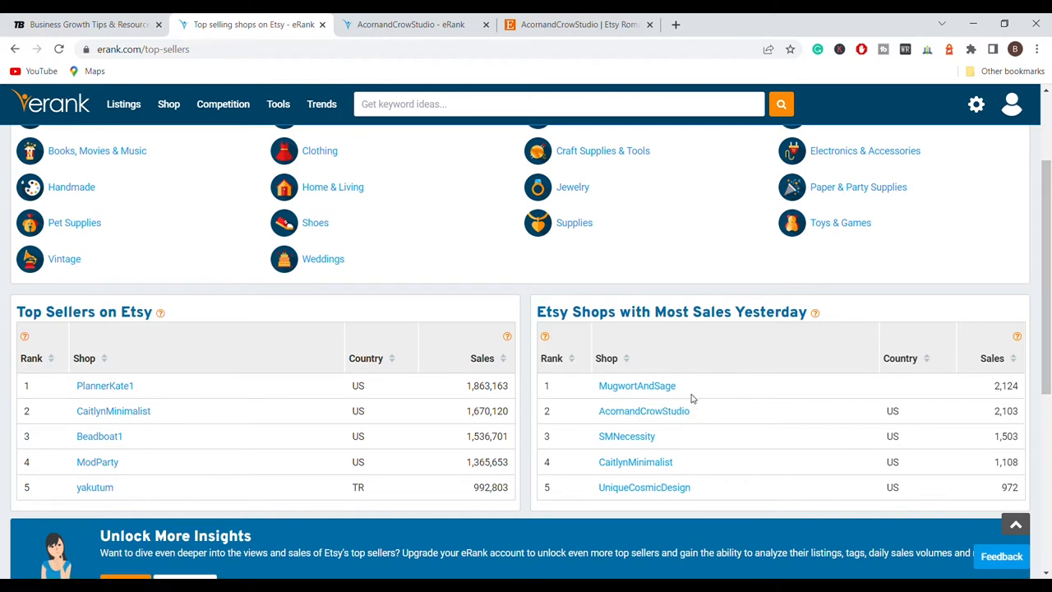
pyautogui.moveTo(694, 387)
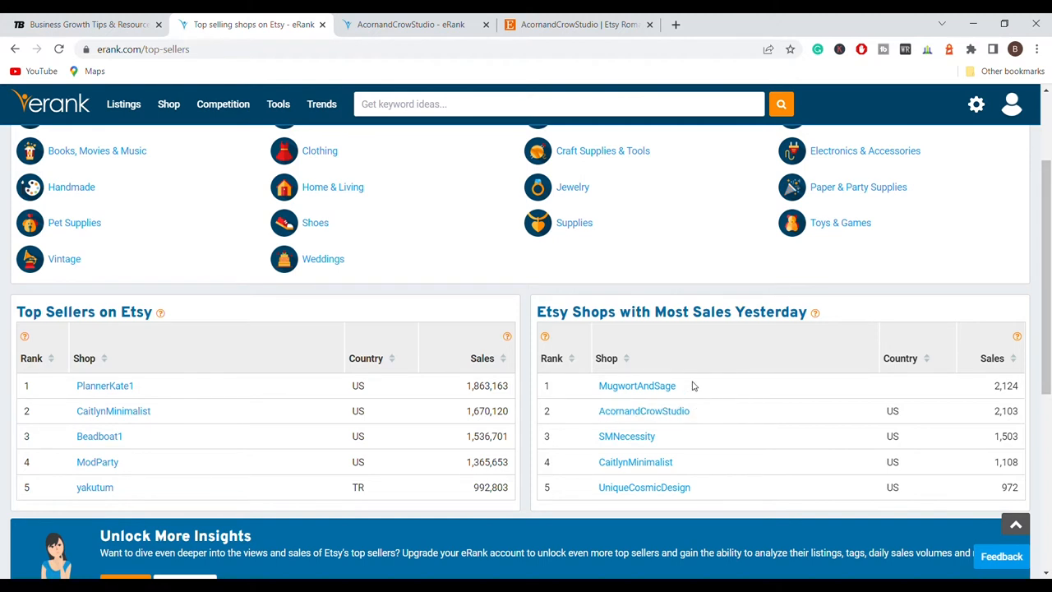
pyautogui.moveTo(700, 396)
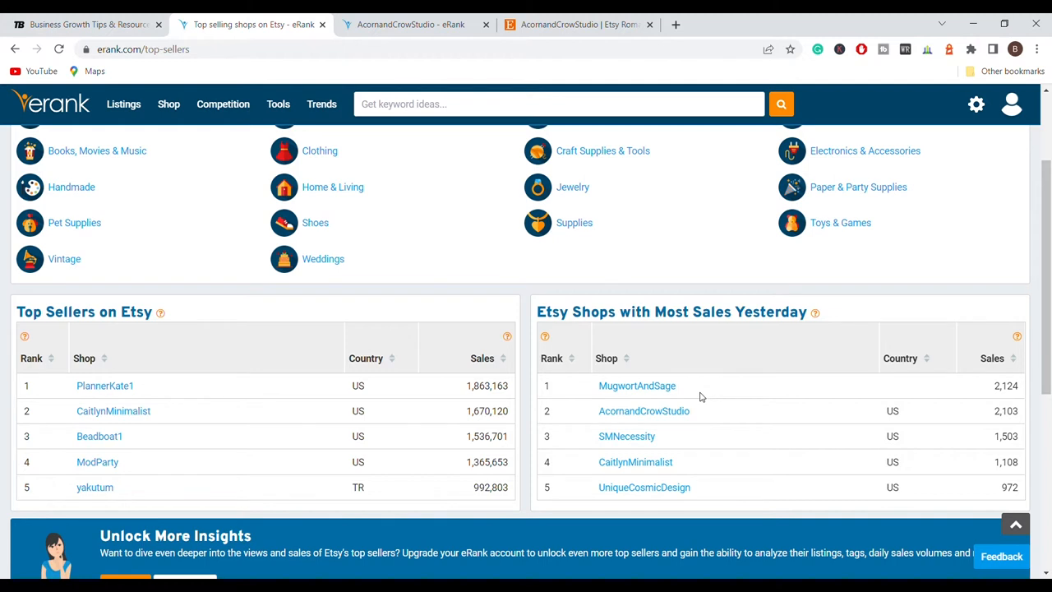
pyautogui.moveTo(704, 415)
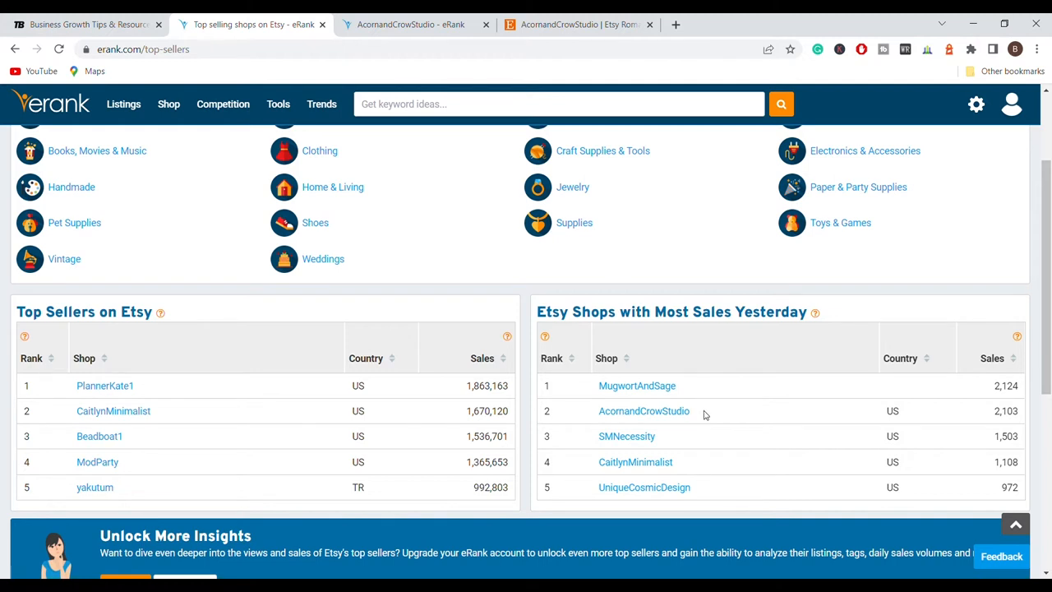
pyautogui.moveTo(689, 417)
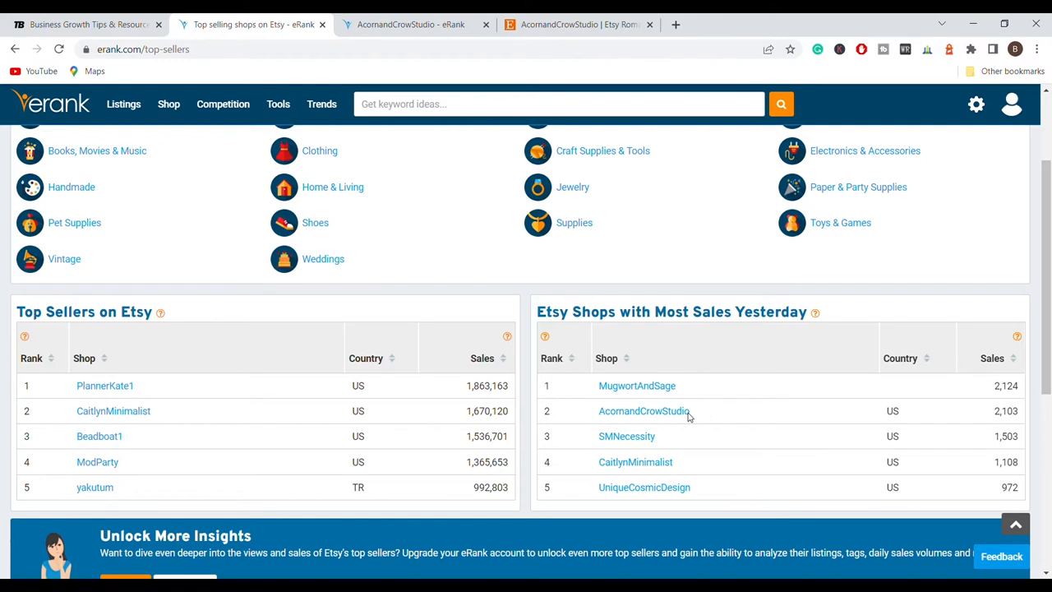
pyautogui.click(643, 410)
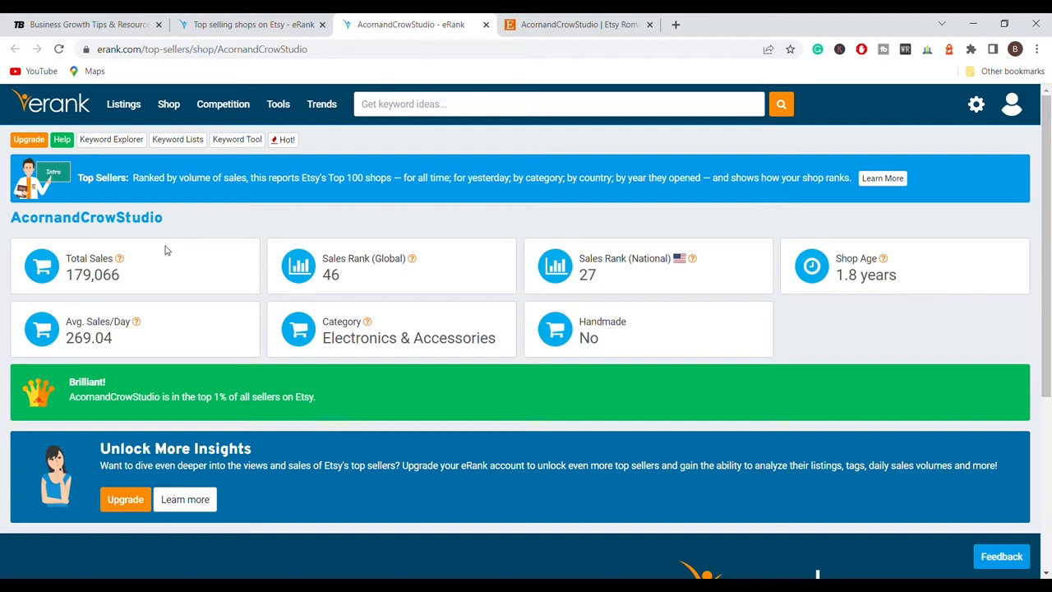
pyautogui.moveTo(904, 282)
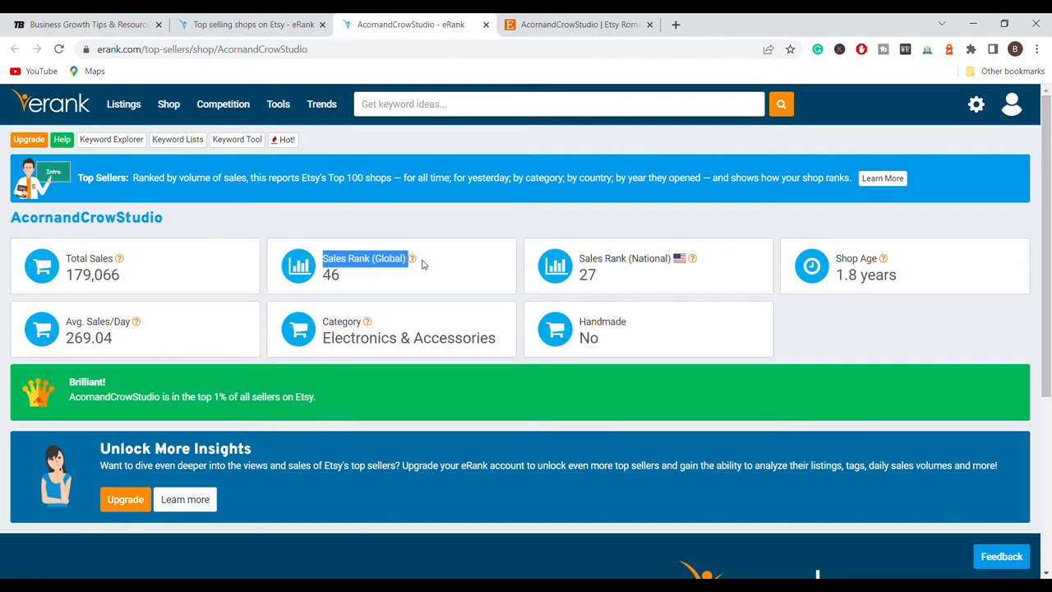
pyautogui.moveTo(347, 267)
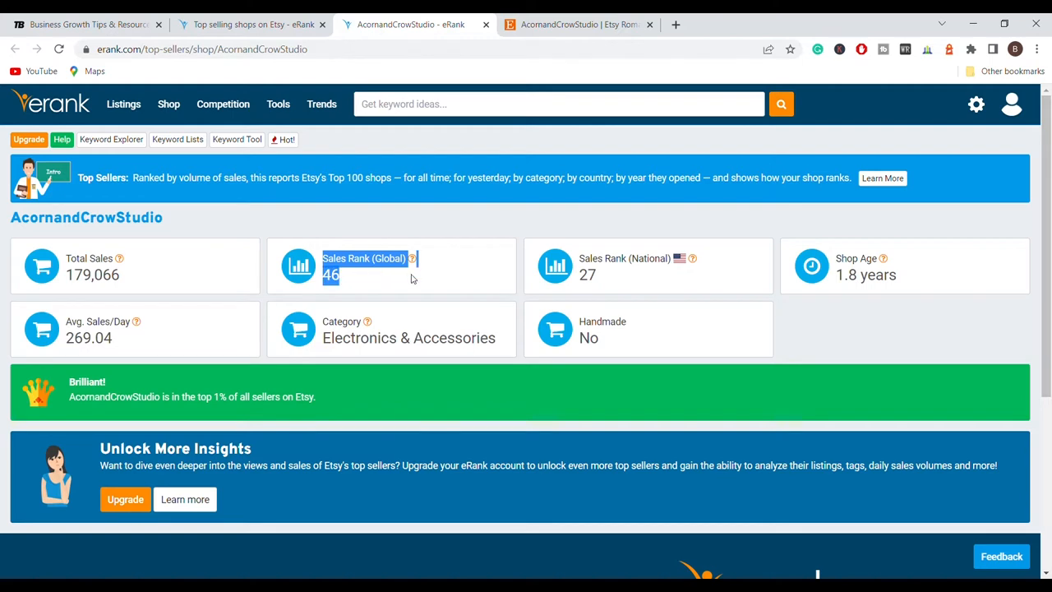
pyautogui.moveTo(362, 276)
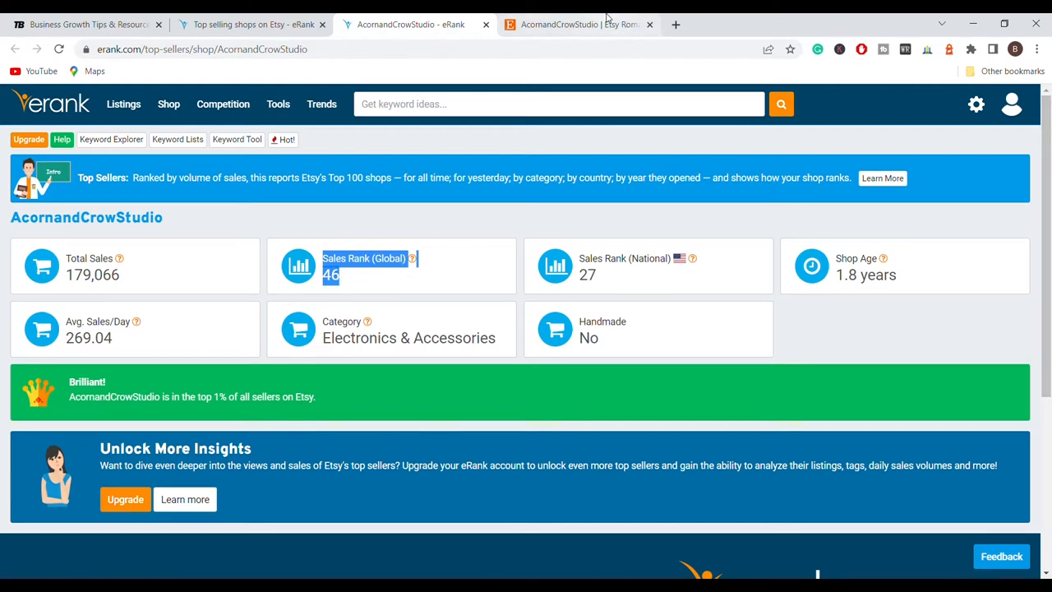
# Show AcornandCrowStudio's Etsy storefront (179,303 sales, Star Seller) with its full announcement expanded
pyautogui.click(575, 24)
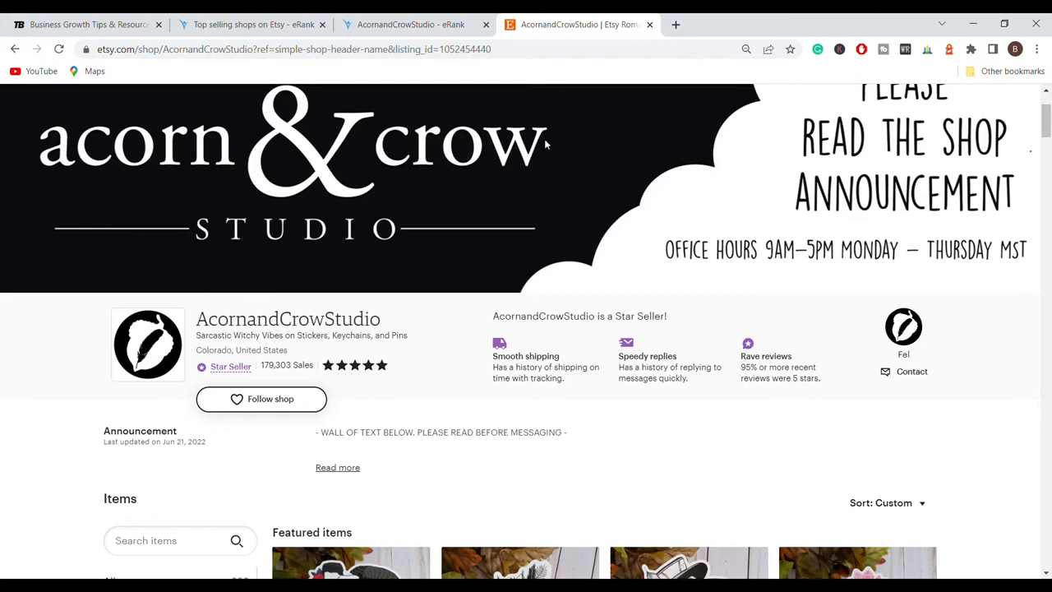
pyautogui.moveTo(535, 288)
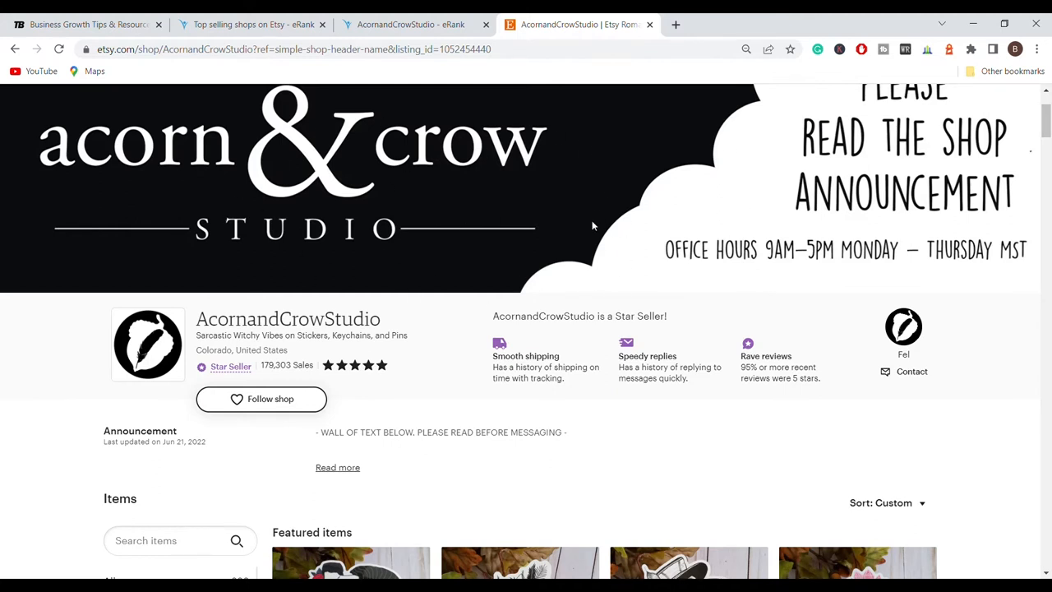
pyautogui.moveTo(921, 179)
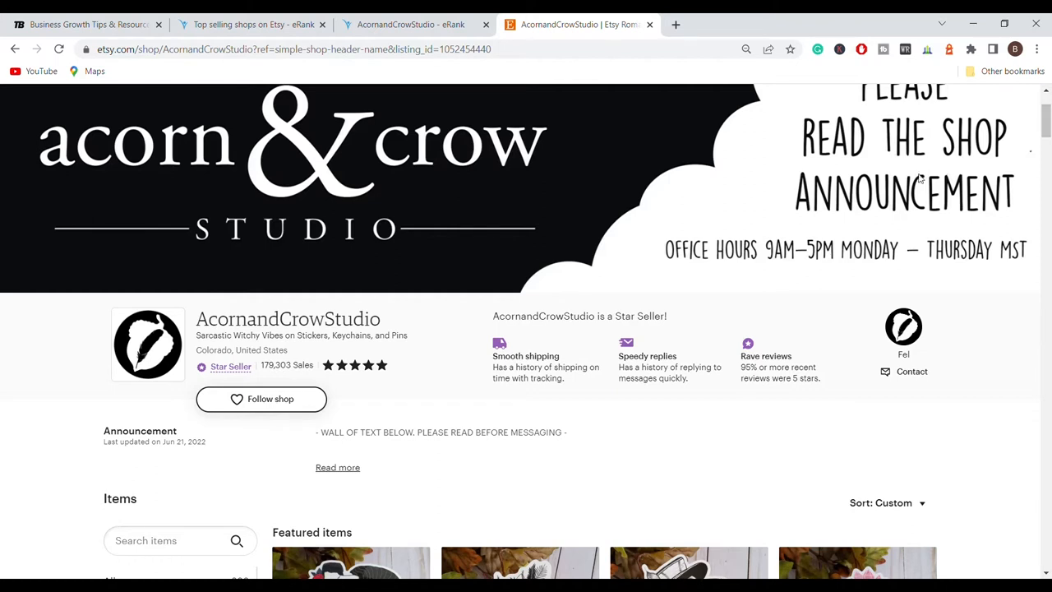
pyautogui.moveTo(943, 208)
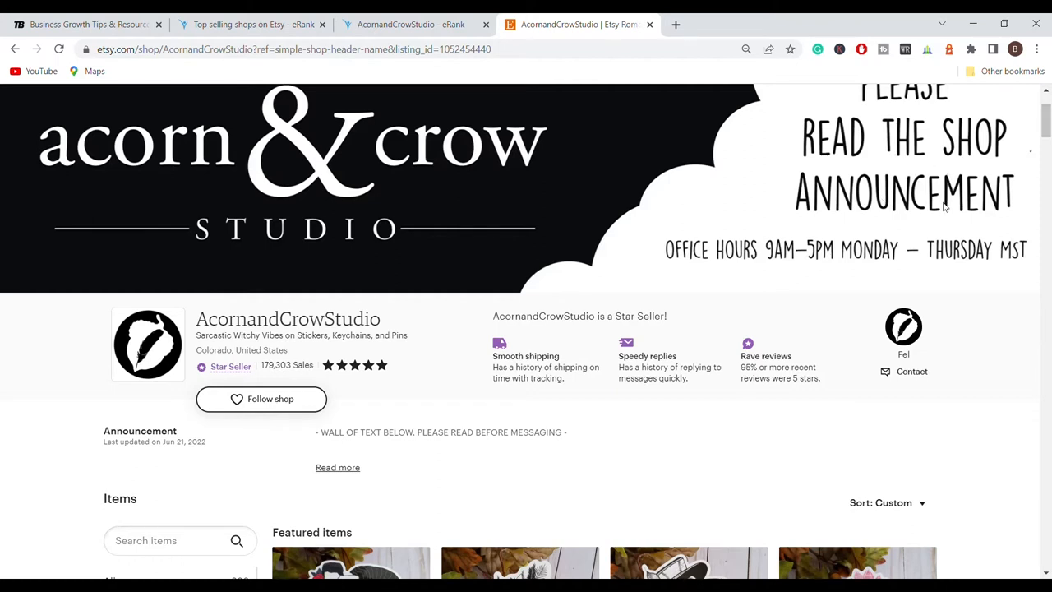
pyautogui.moveTo(924, 178)
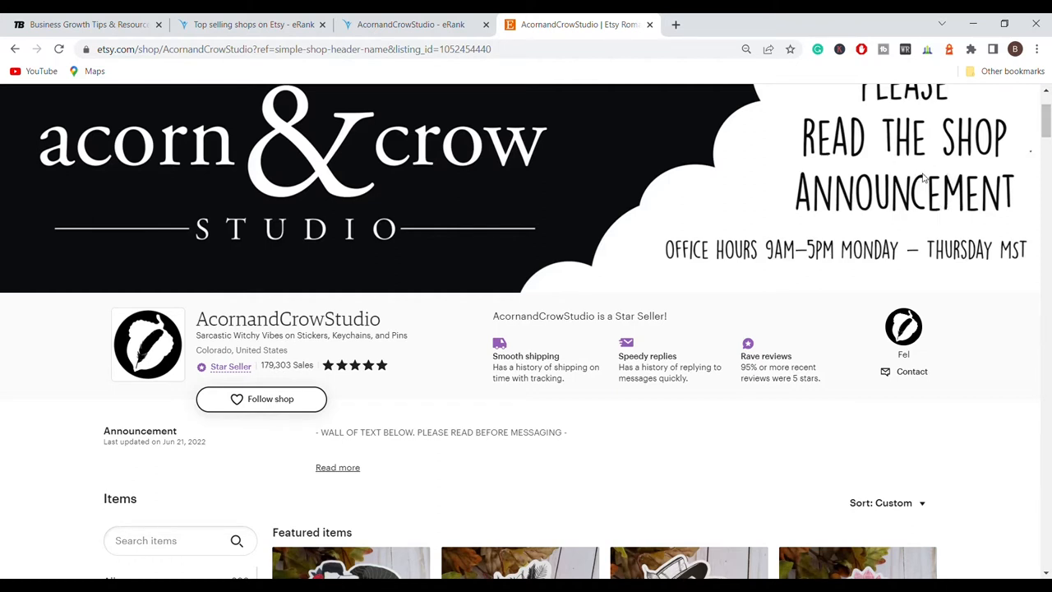
pyautogui.click(337, 467)
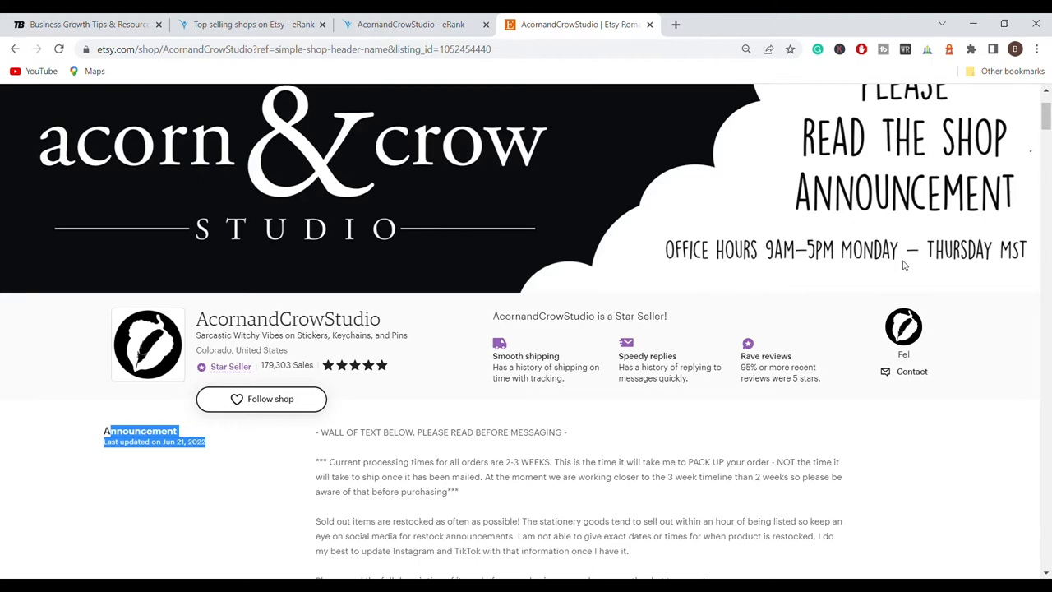
pyautogui.moveTo(846, 271)
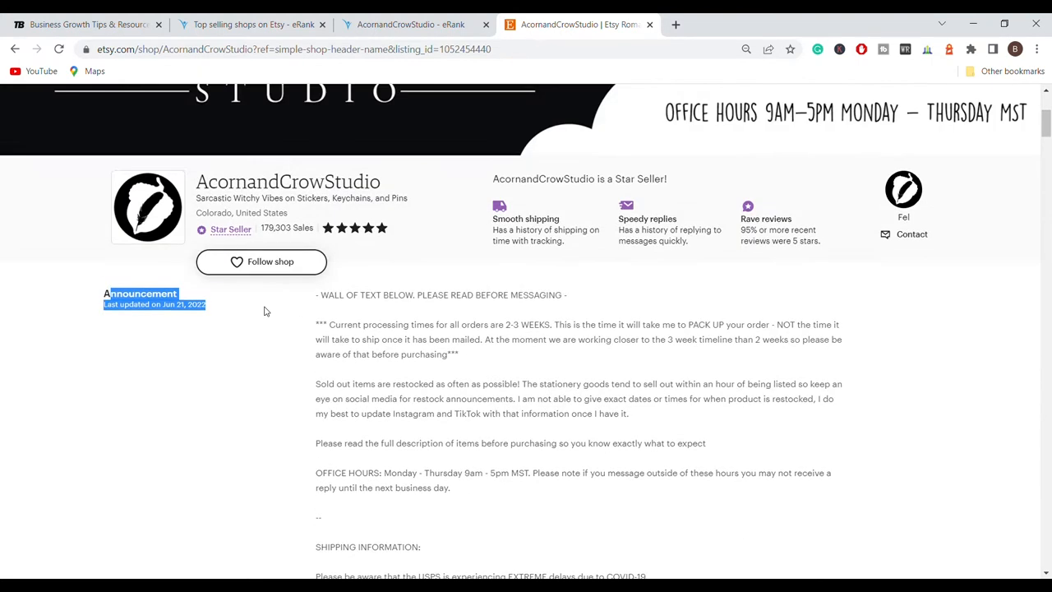
# Scroll past the announcement to the 233-item catalog, including 116 stickers
pyautogui.scroll(-3)
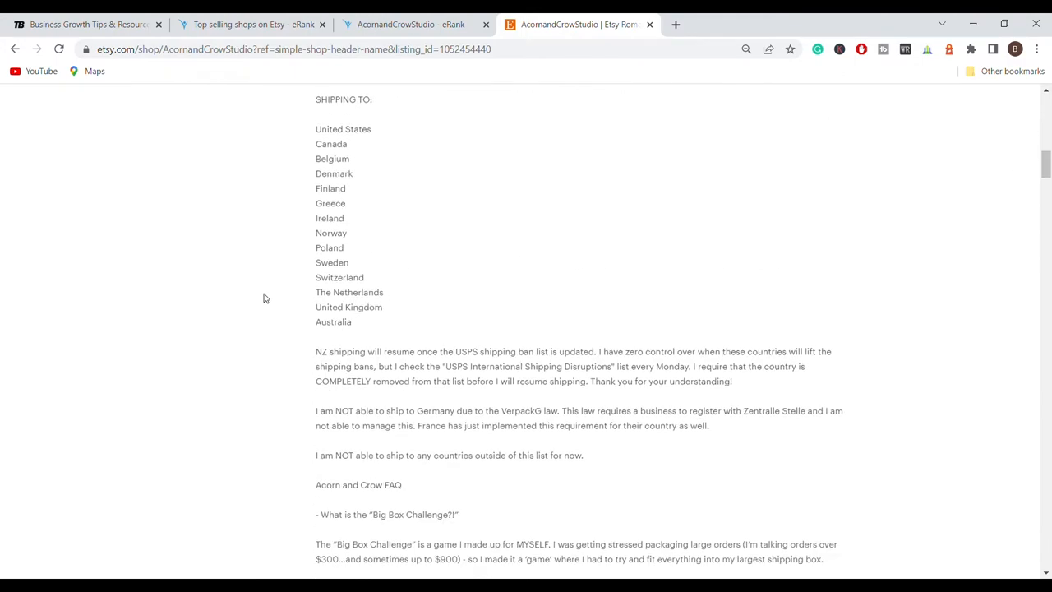
pyautogui.scroll(3)
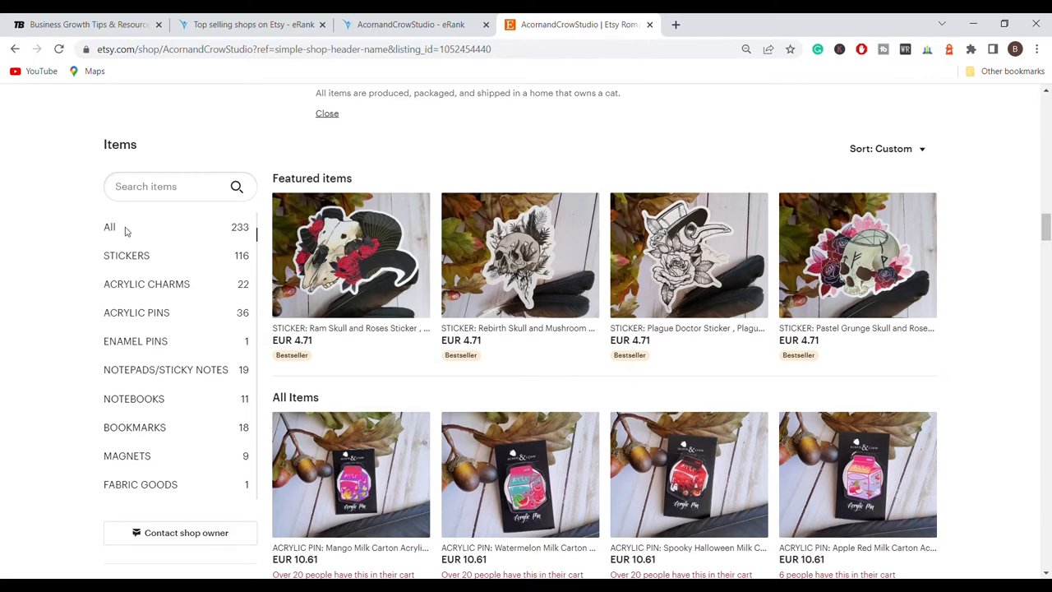
pyautogui.moveTo(228, 230)
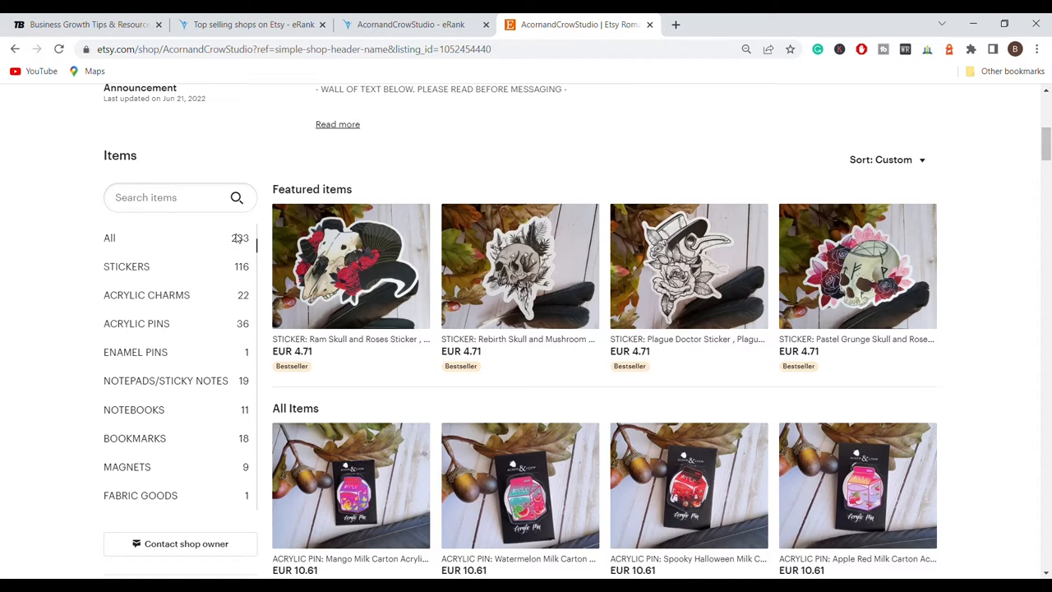
pyautogui.moveTo(82, 264)
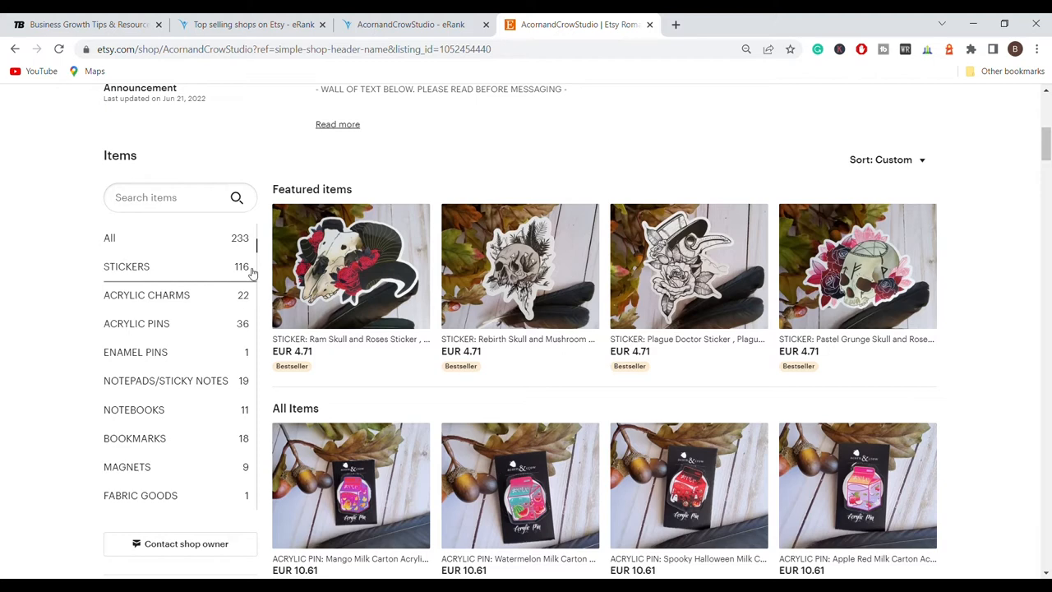
pyautogui.moveTo(254, 275)
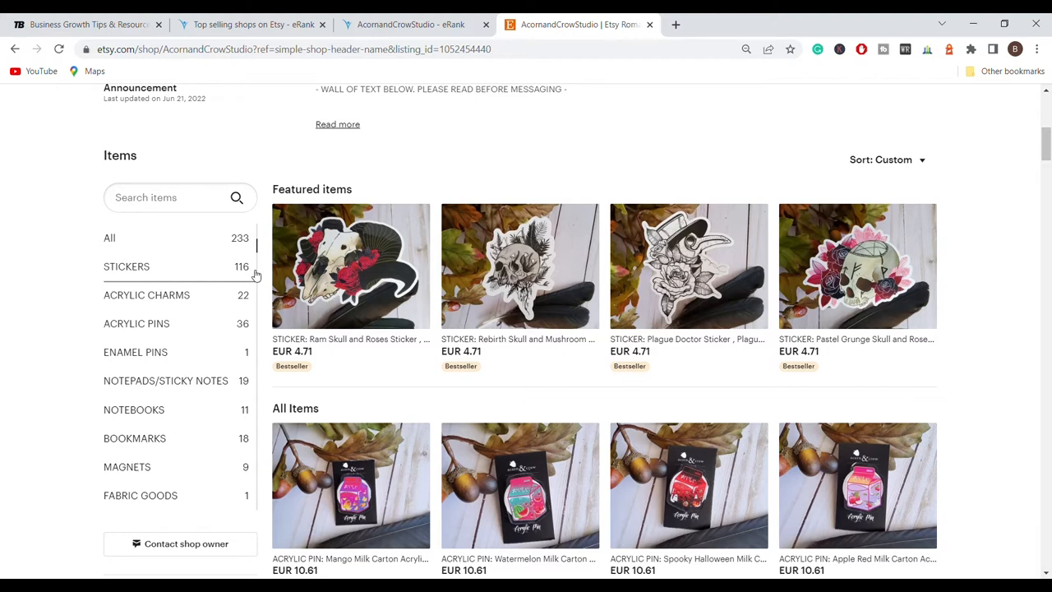
pyautogui.moveTo(169, 331)
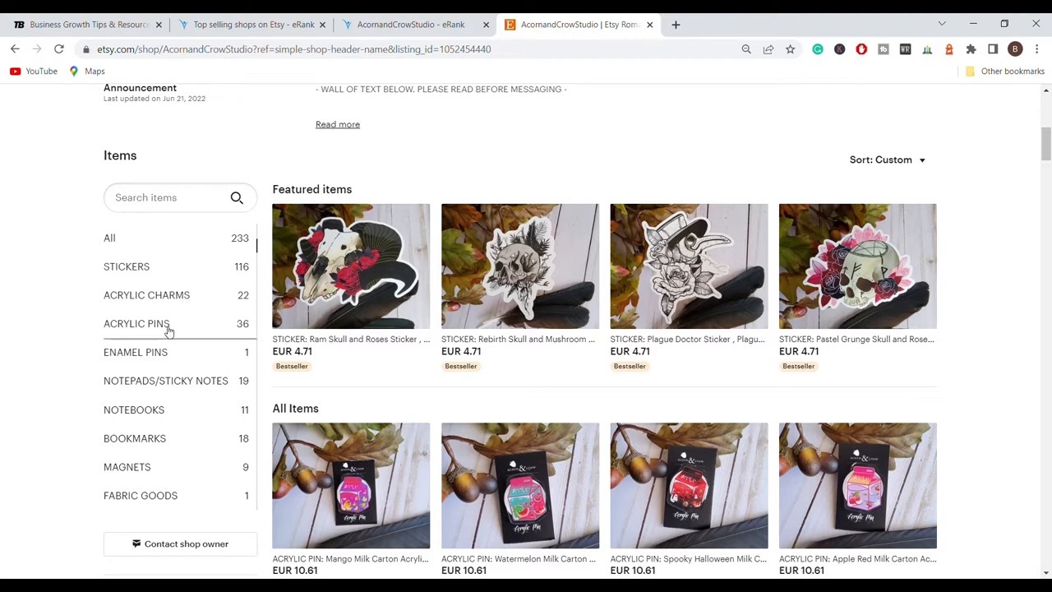
pyautogui.moveTo(149, 364)
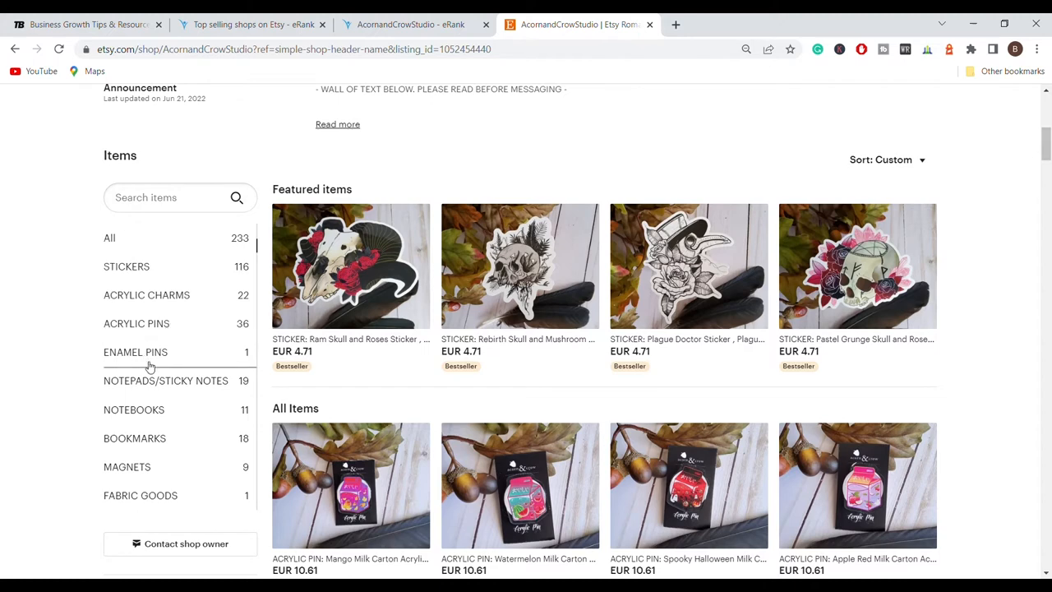
pyautogui.moveTo(176, 415)
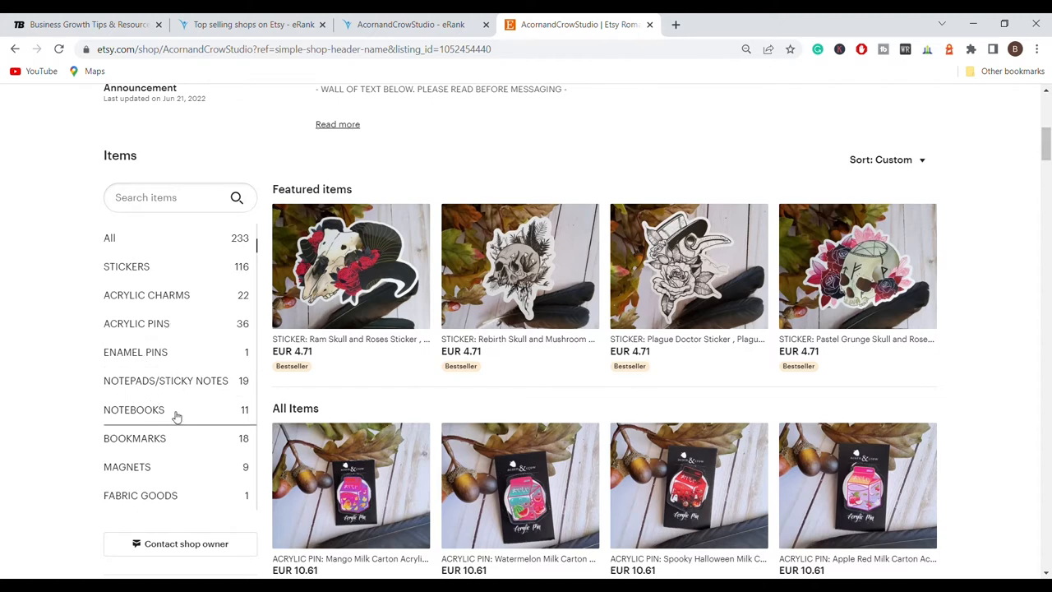
pyautogui.moveTo(175, 442)
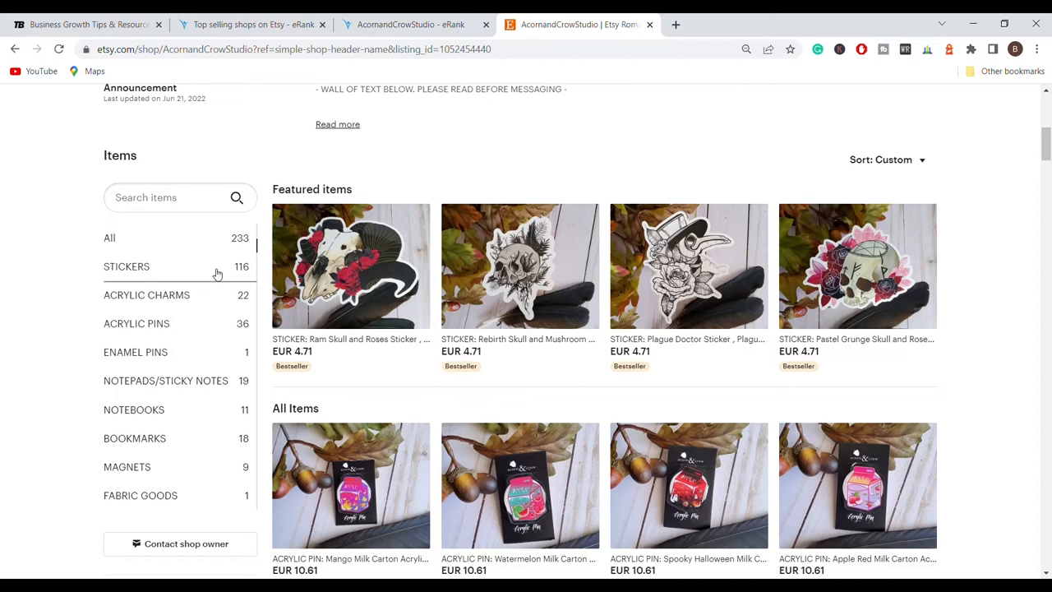
pyautogui.moveTo(776, 388)
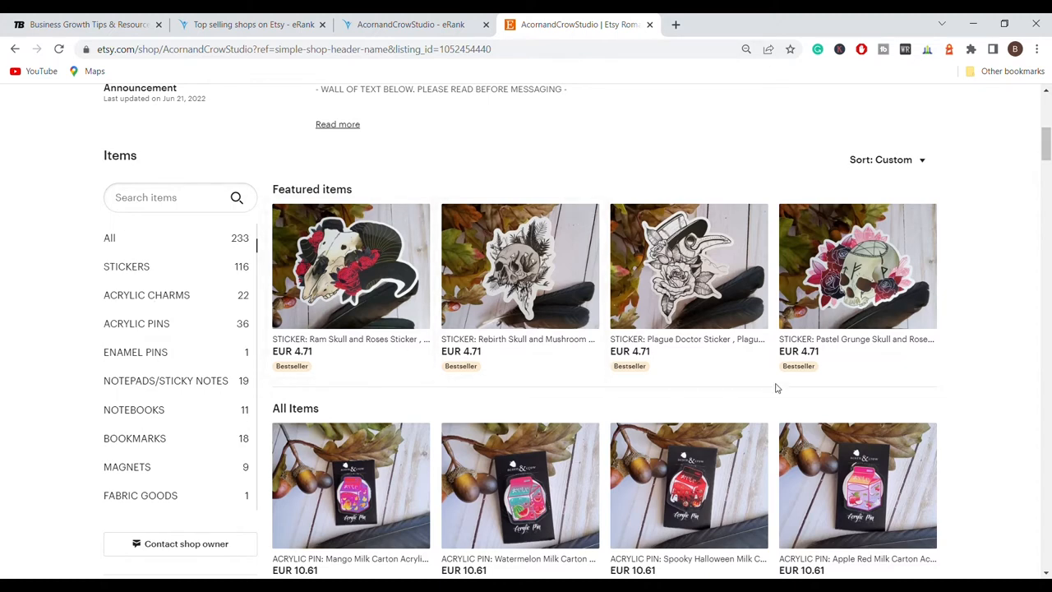
pyautogui.scroll(-3)
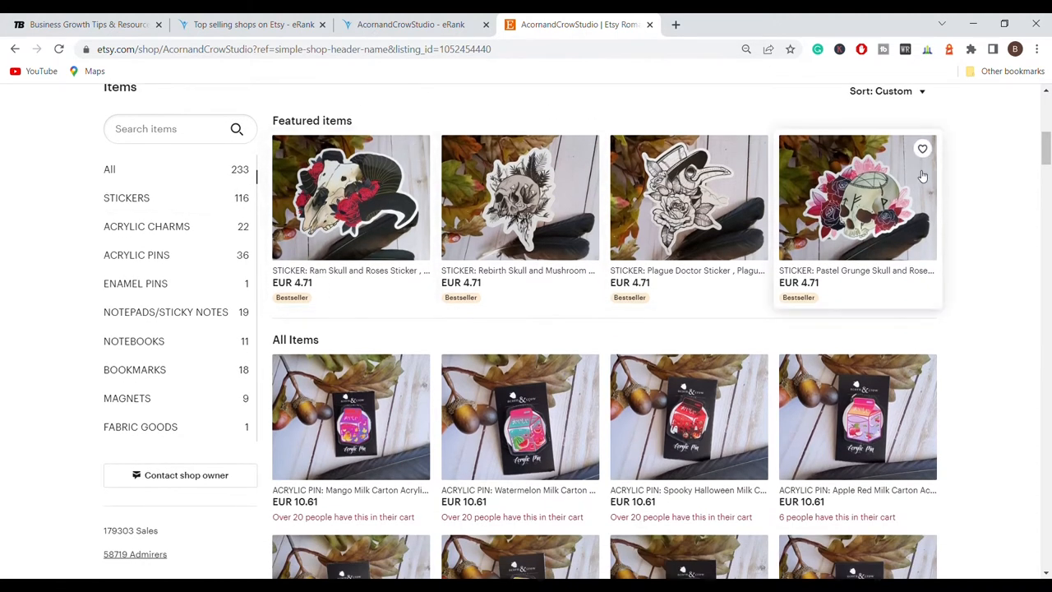
pyautogui.moveTo(791, 329)
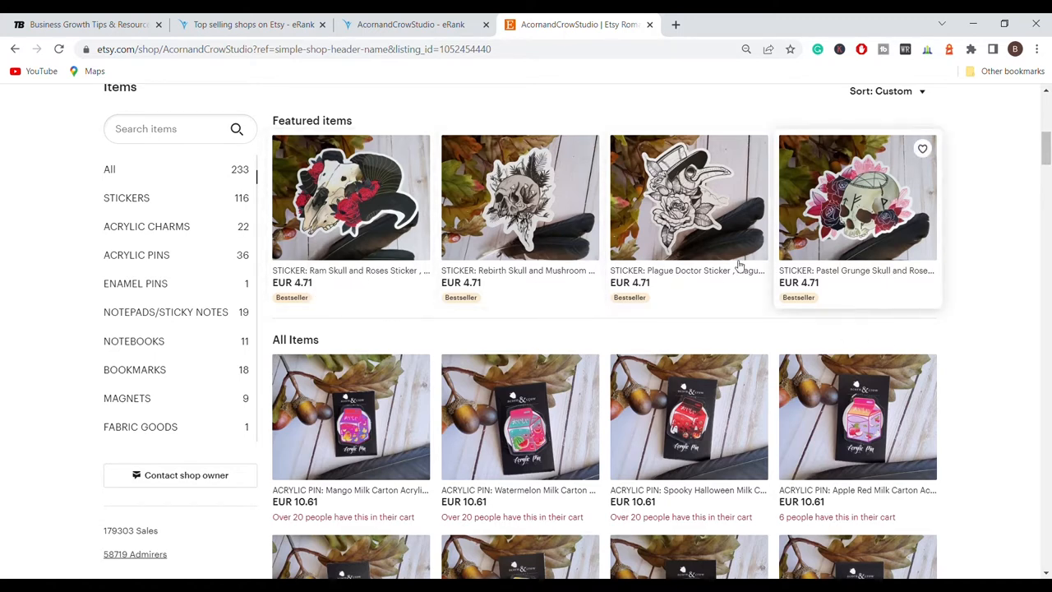
pyautogui.moveTo(943, 212)
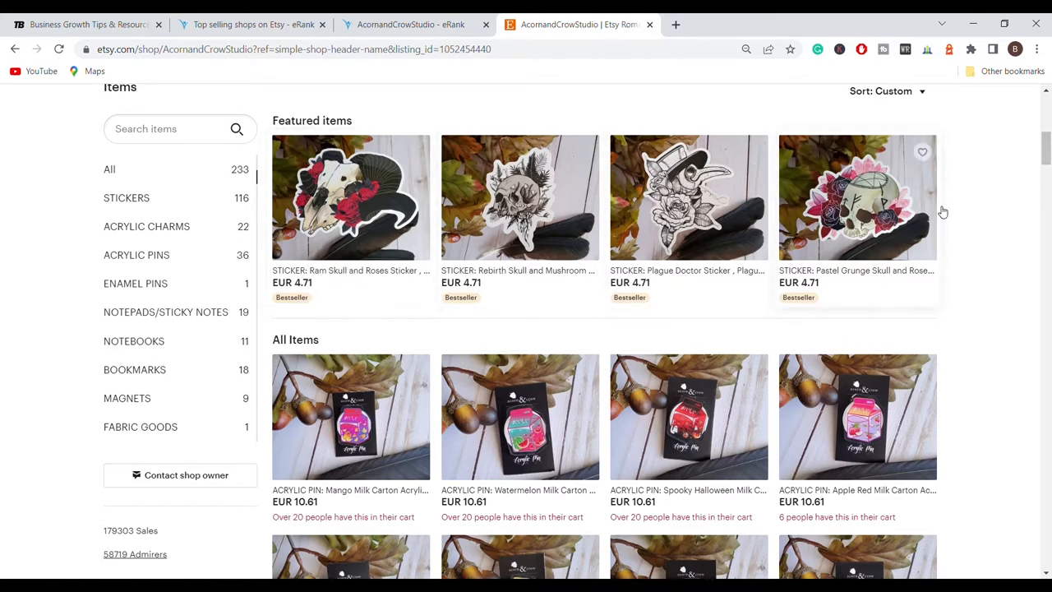
pyautogui.moveTo(301, 263)
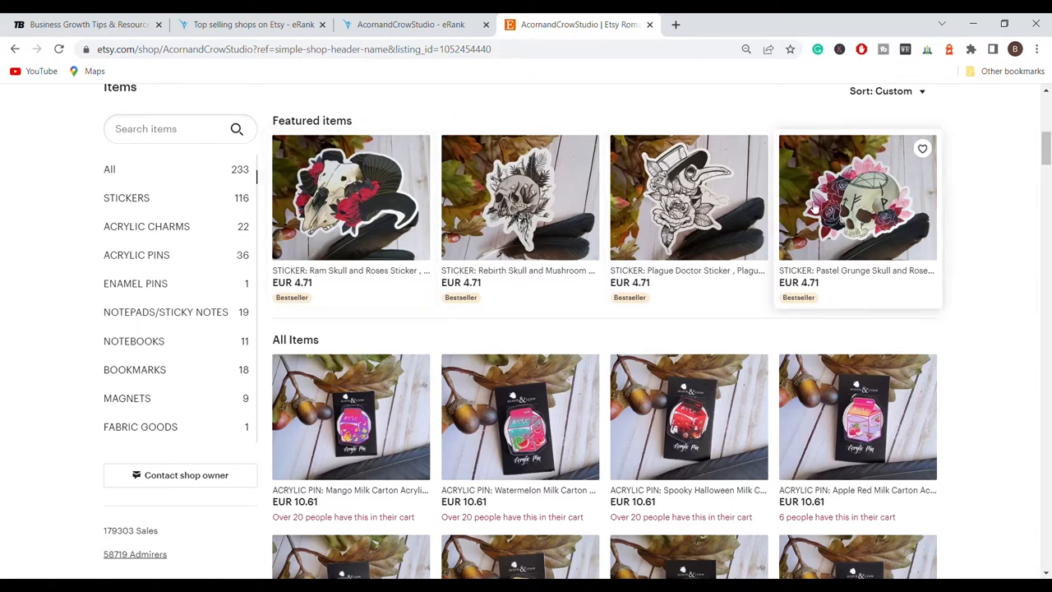
pyautogui.moveTo(942, 214)
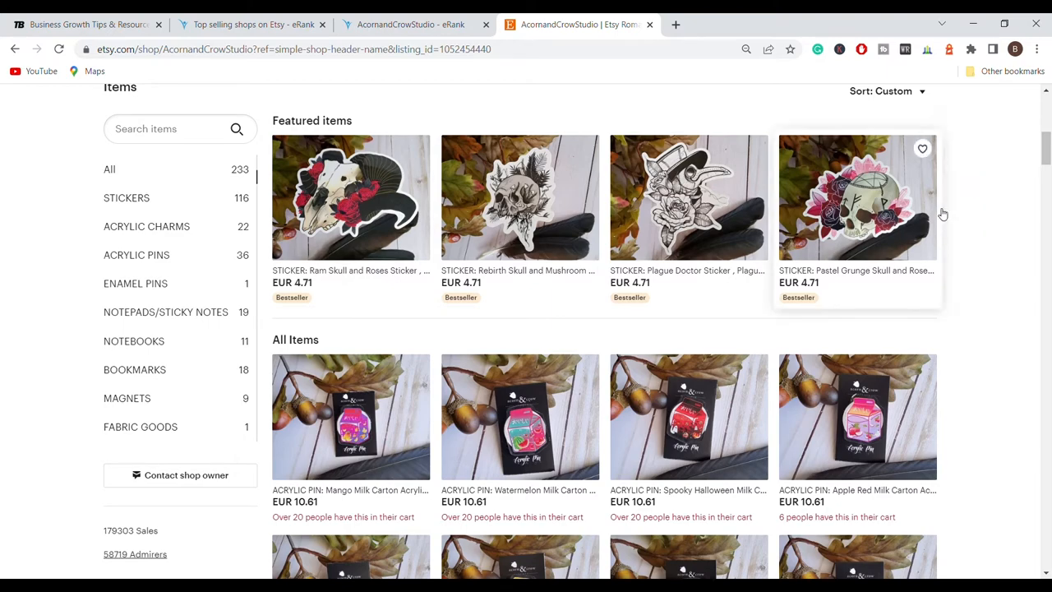
pyautogui.scroll(-3)
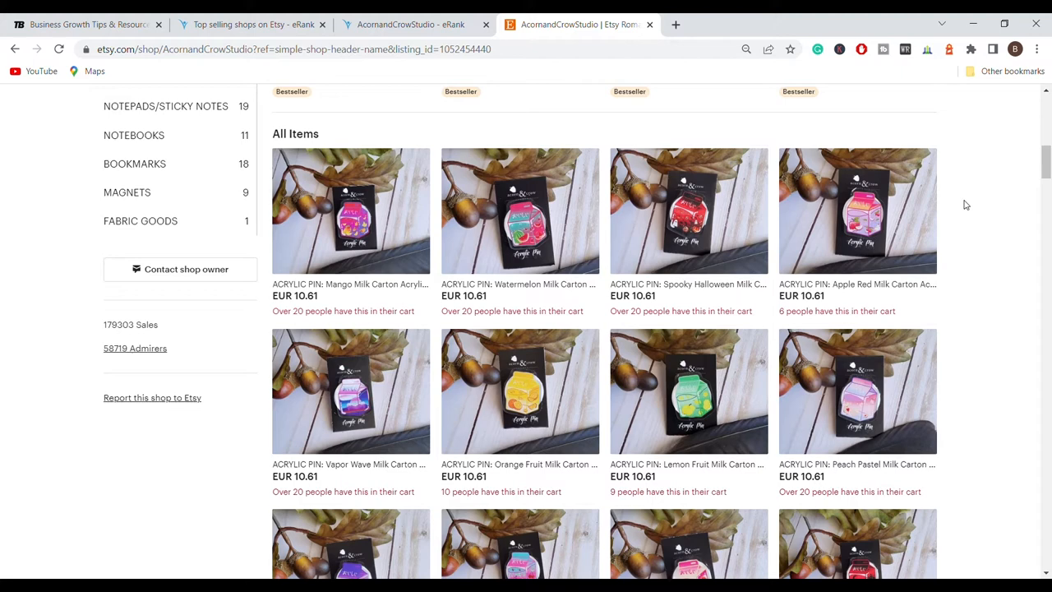
pyautogui.moveTo(709, 503)
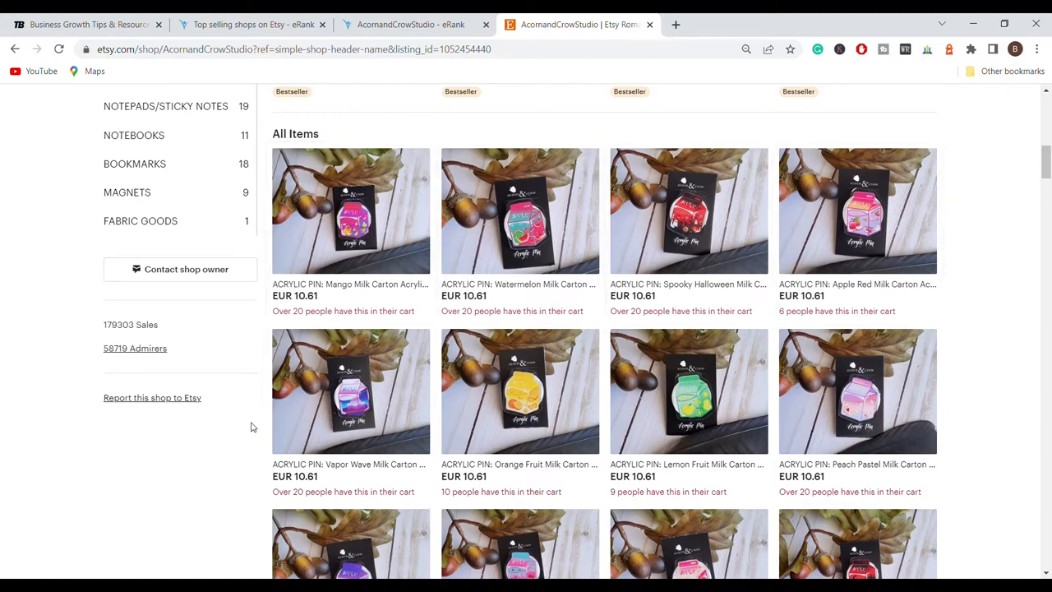
pyautogui.scroll(-3)
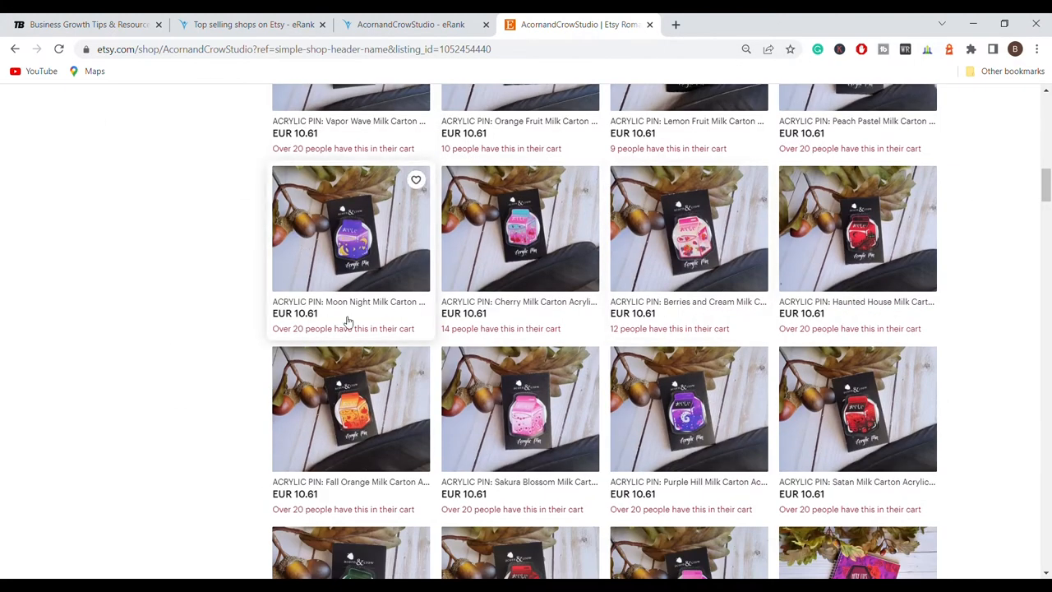
pyautogui.scroll(-3)
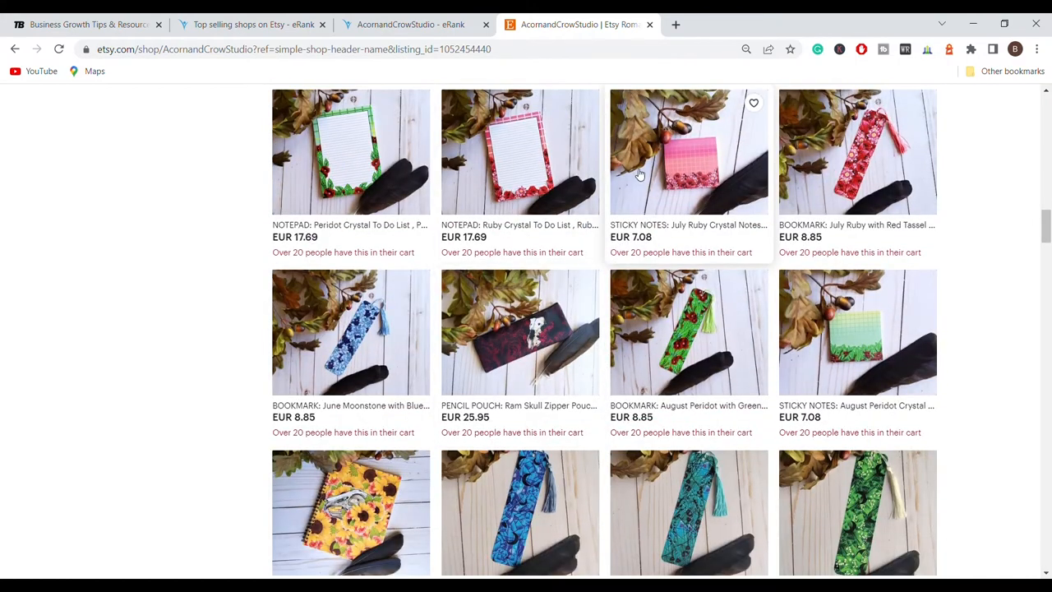
pyautogui.moveTo(703, 283)
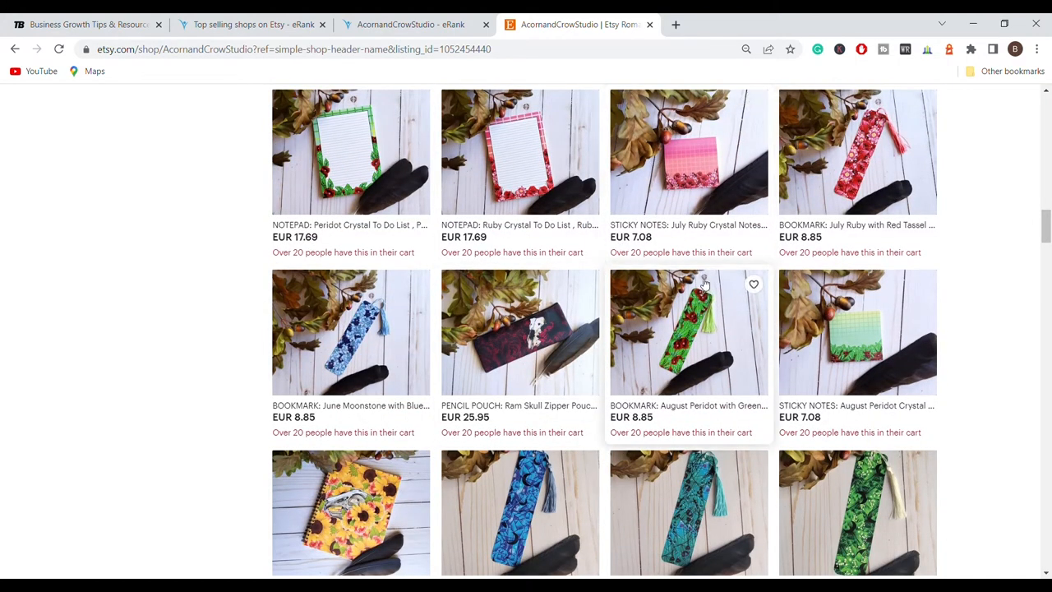
pyautogui.scroll(3)
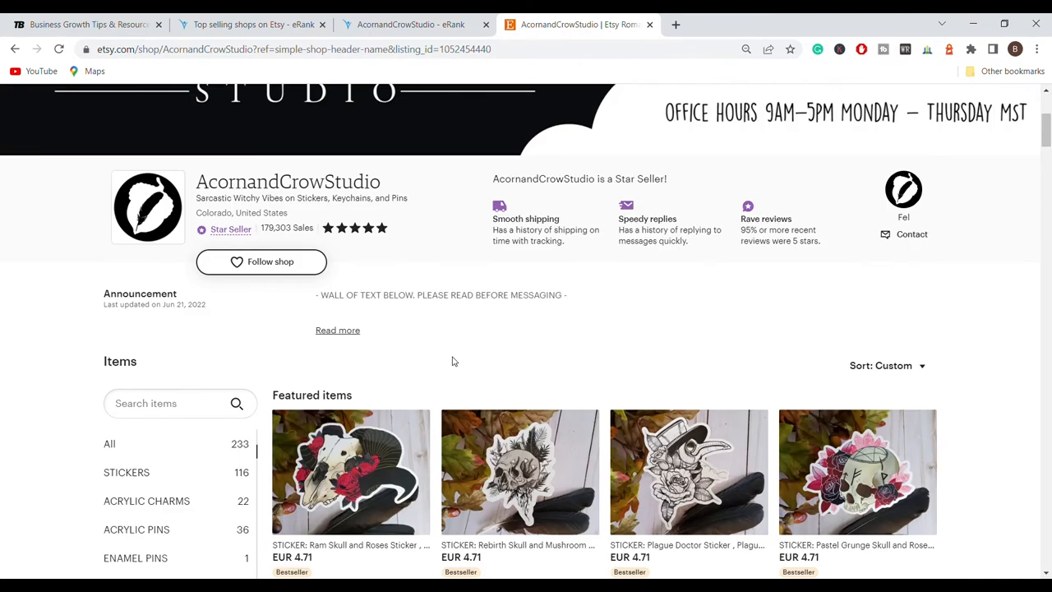
pyautogui.moveTo(572, 308)
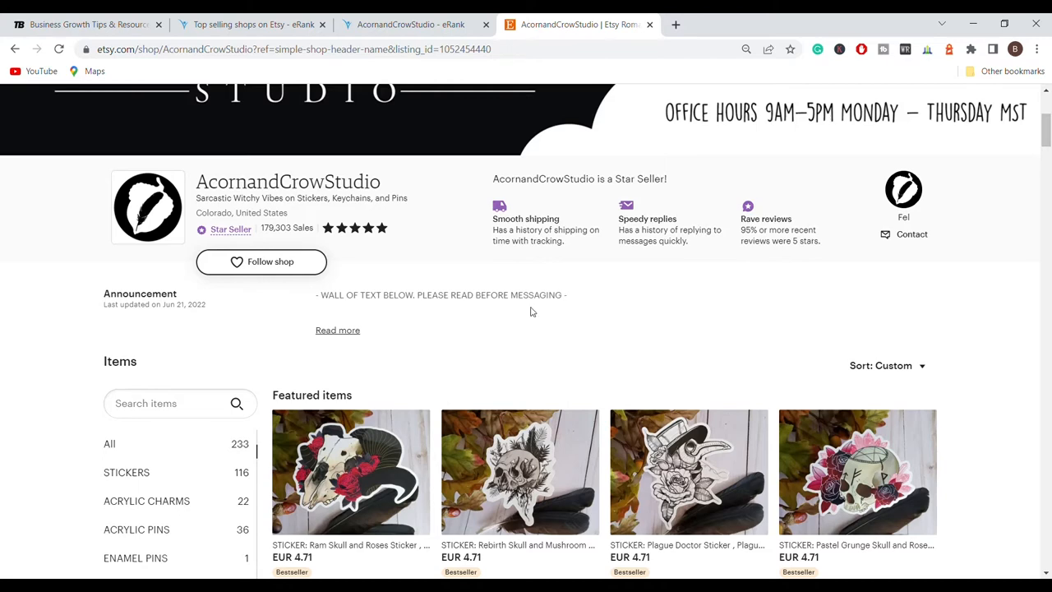
# Sort the shop's items by Most Recent, briefly checking eRank's top-selling shops list
pyautogui.click(886, 365)
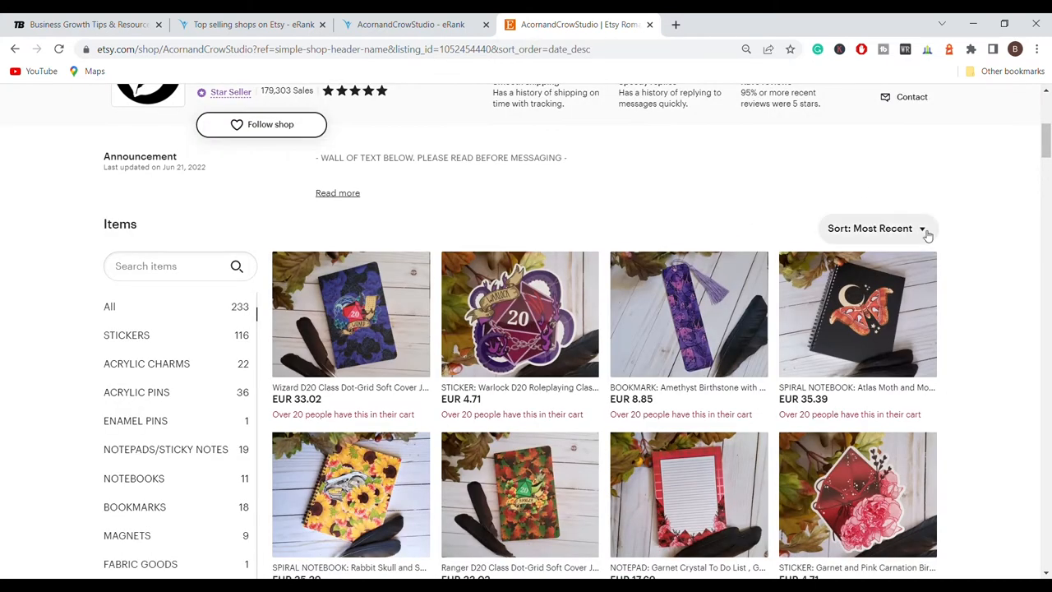
pyautogui.moveTo(309, 319)
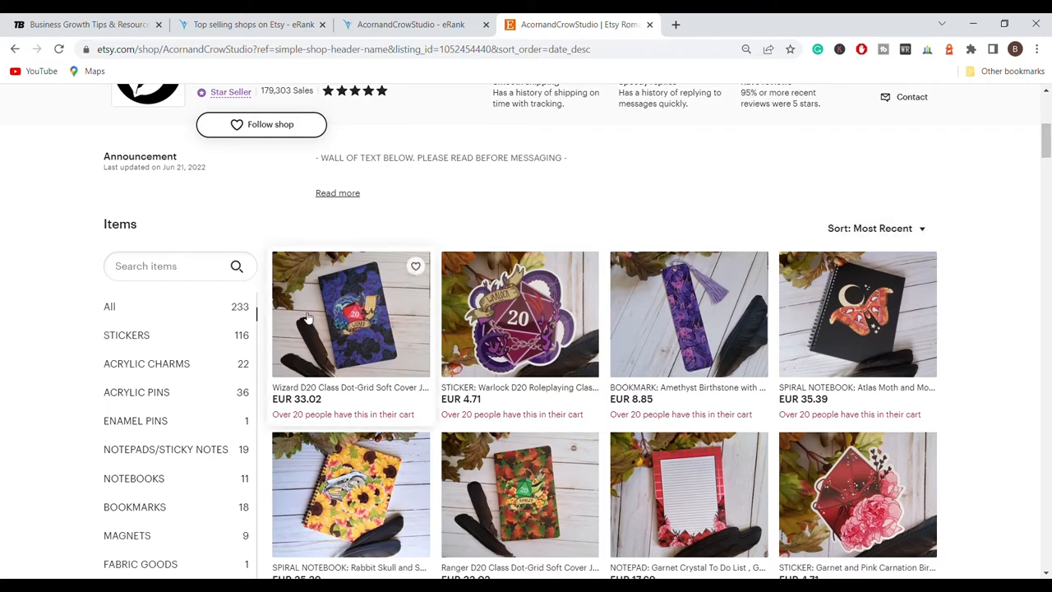
pyautogui.moveTo(597, 507)
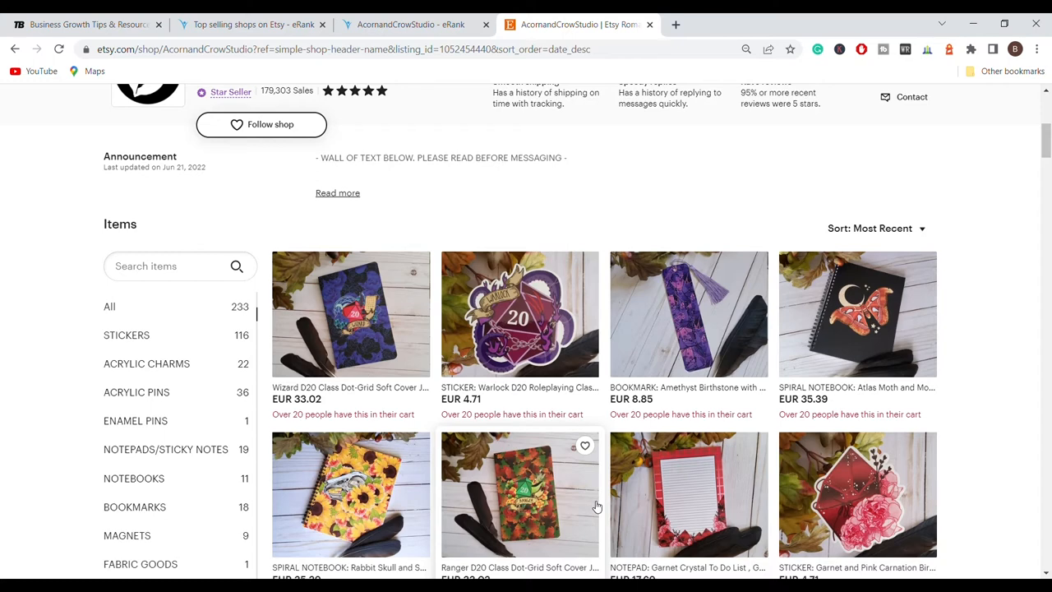
pyautogui.click(254, 24)
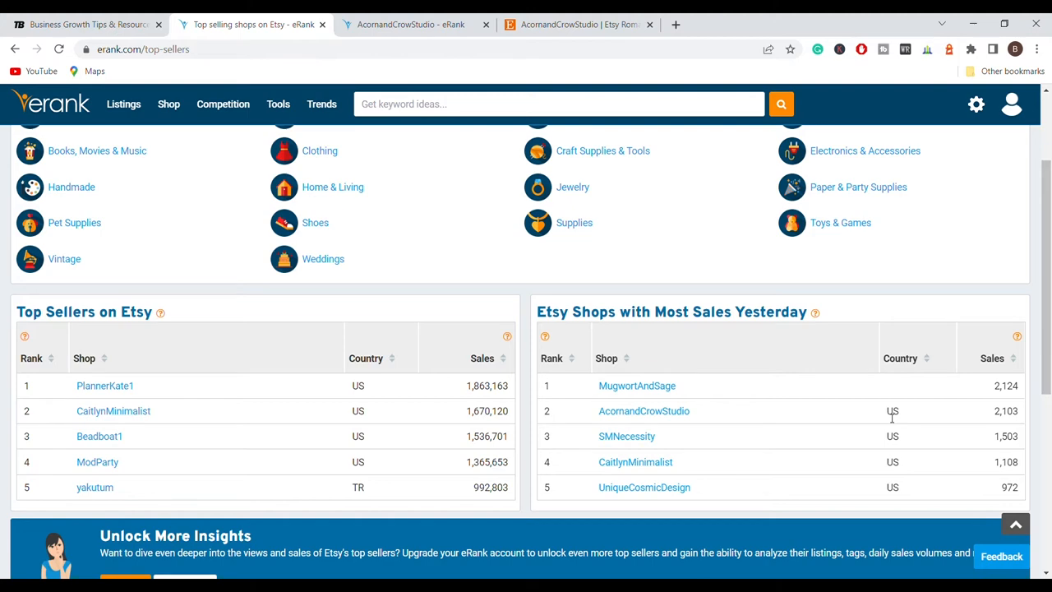
pyautogui.click(579, 23)
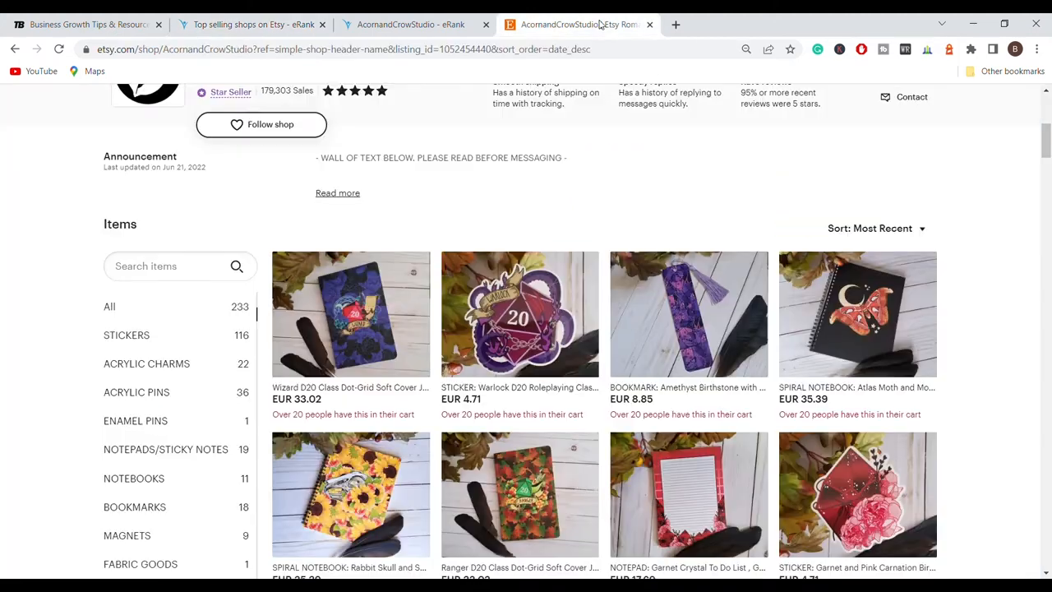
pyautogui.moveTo(726, 489)
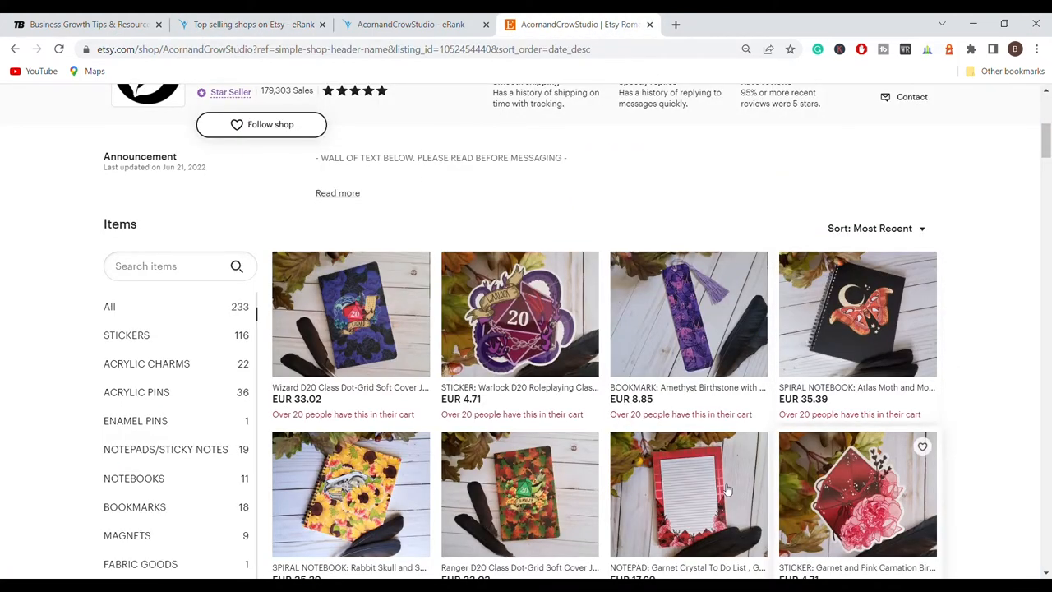
# Scroll past the listings to the reviews section averaging five stars from 47,676 reviews
pyautogui.scroll(-3)
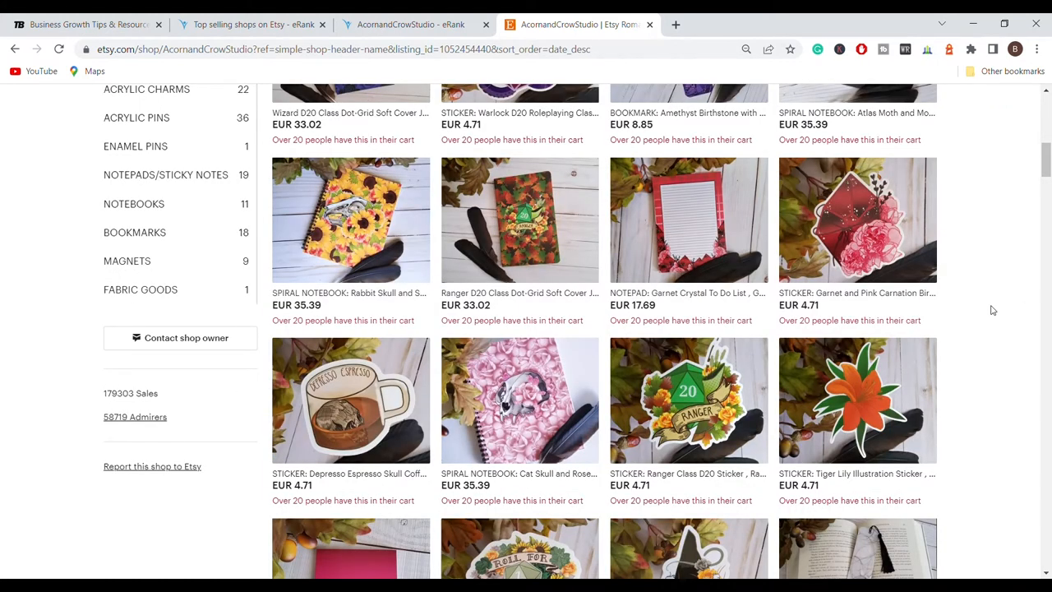
pyautogui.moveTo(803, 330)
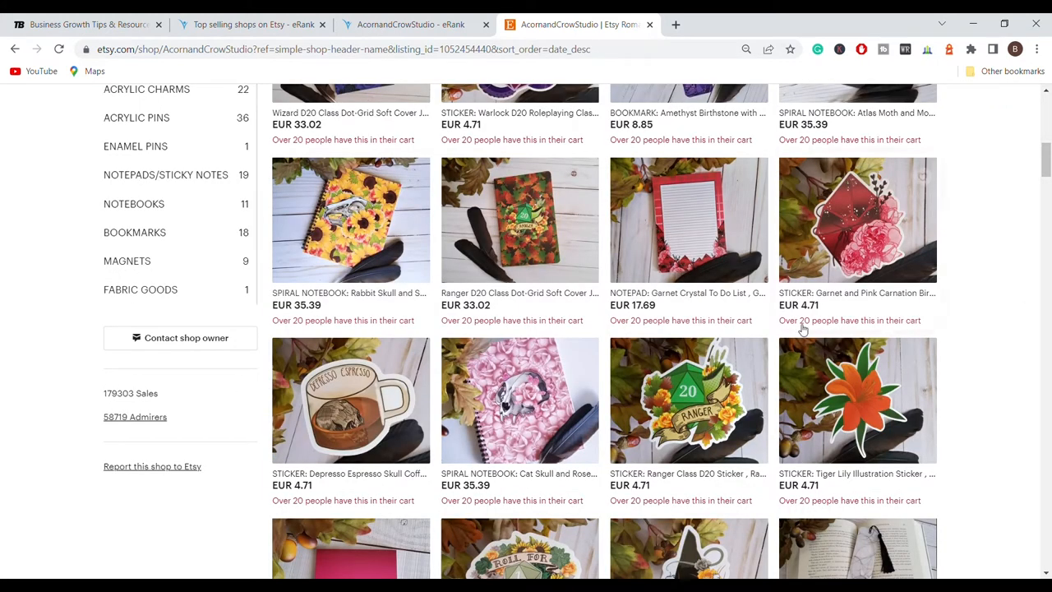
pyautogui.scroll(3)
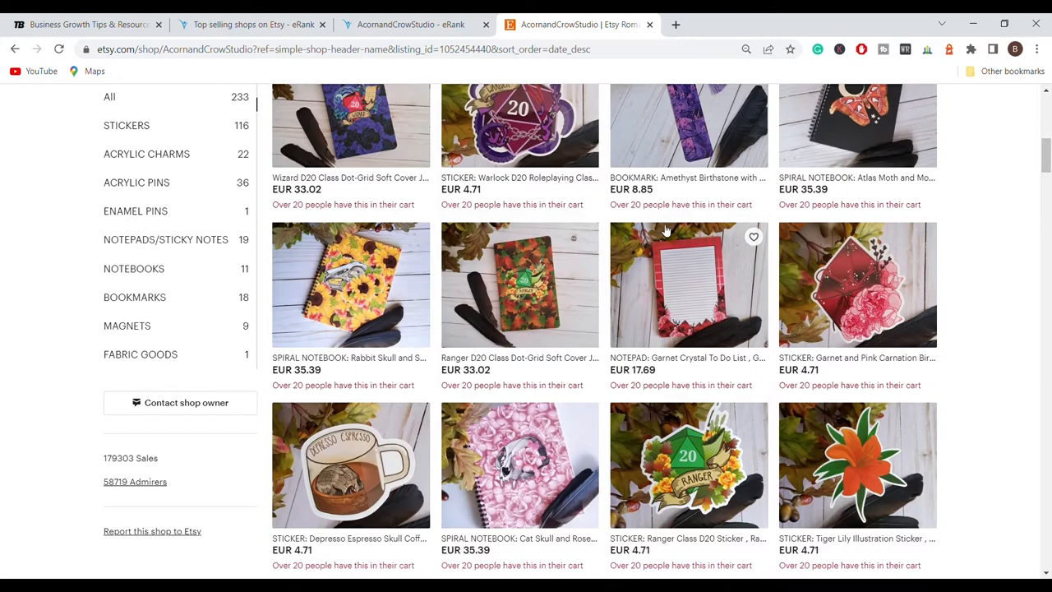
pyautogui.scroll(-3)
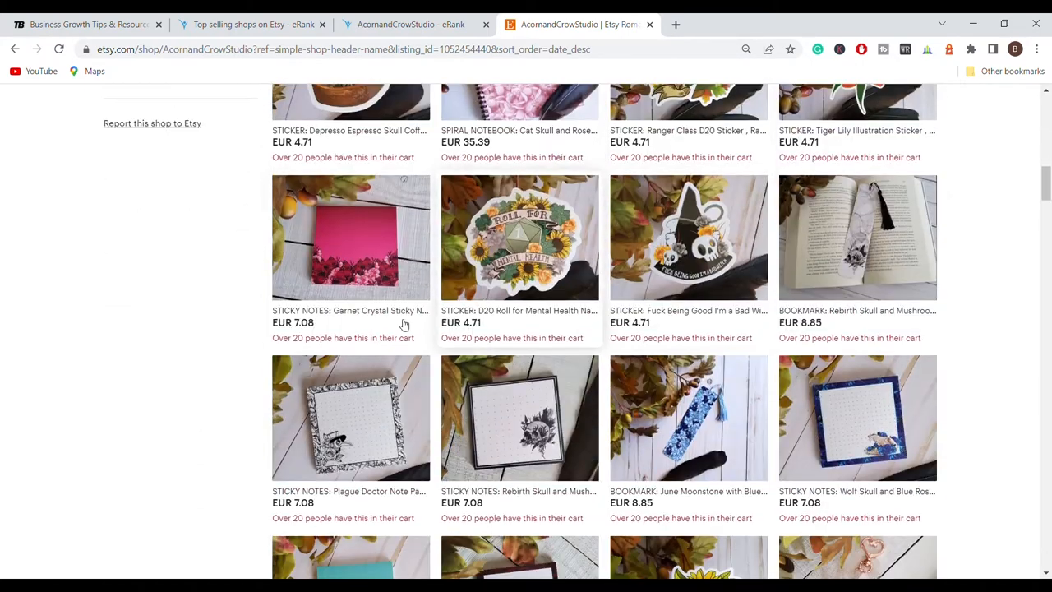
pyautogui.scroll(-3)
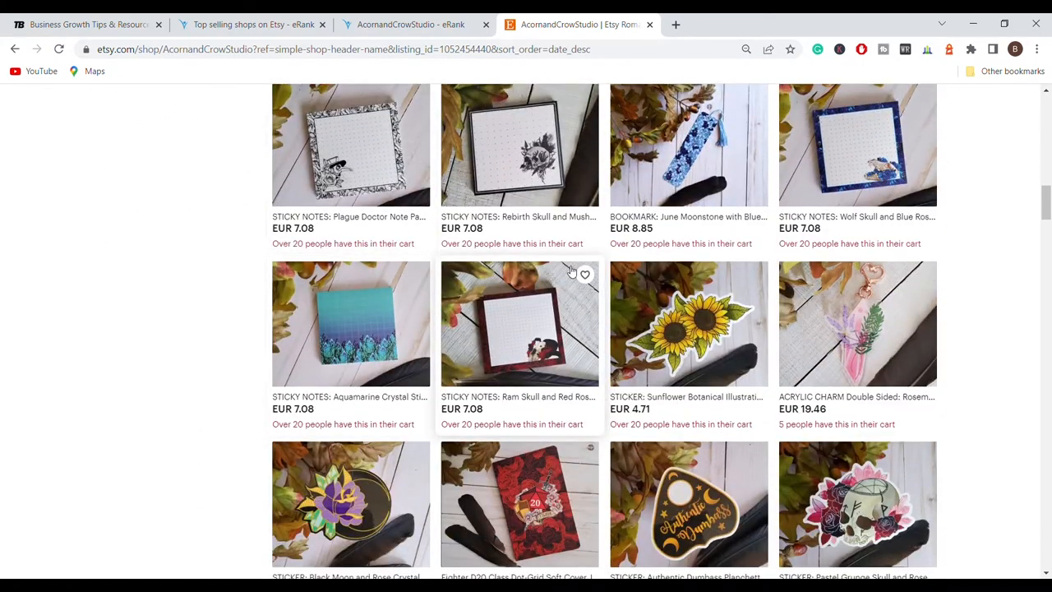
pyautogui.scroll(-3)
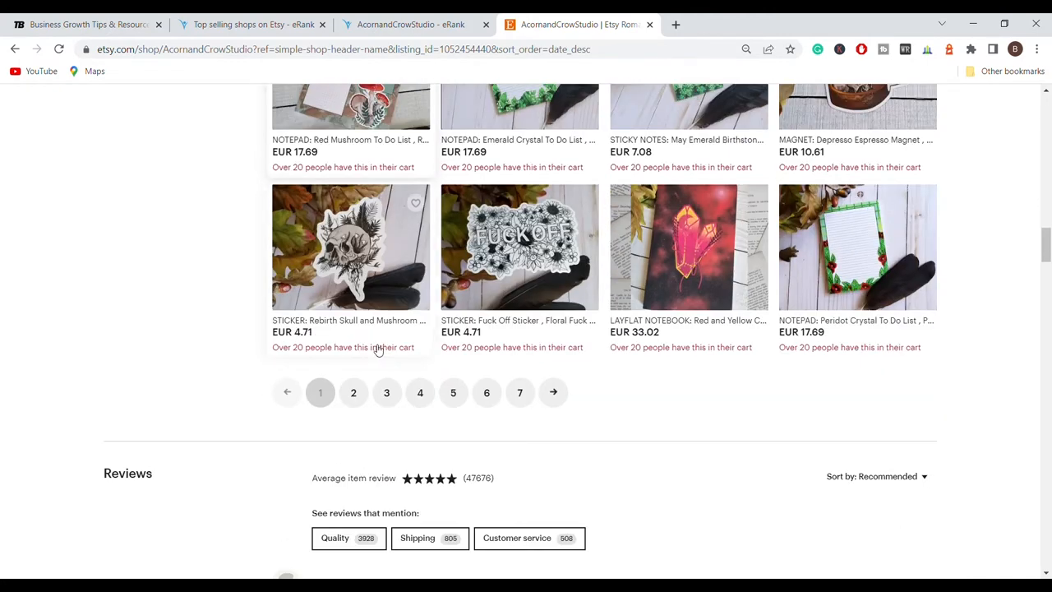
pyautogui.scroll(-3)
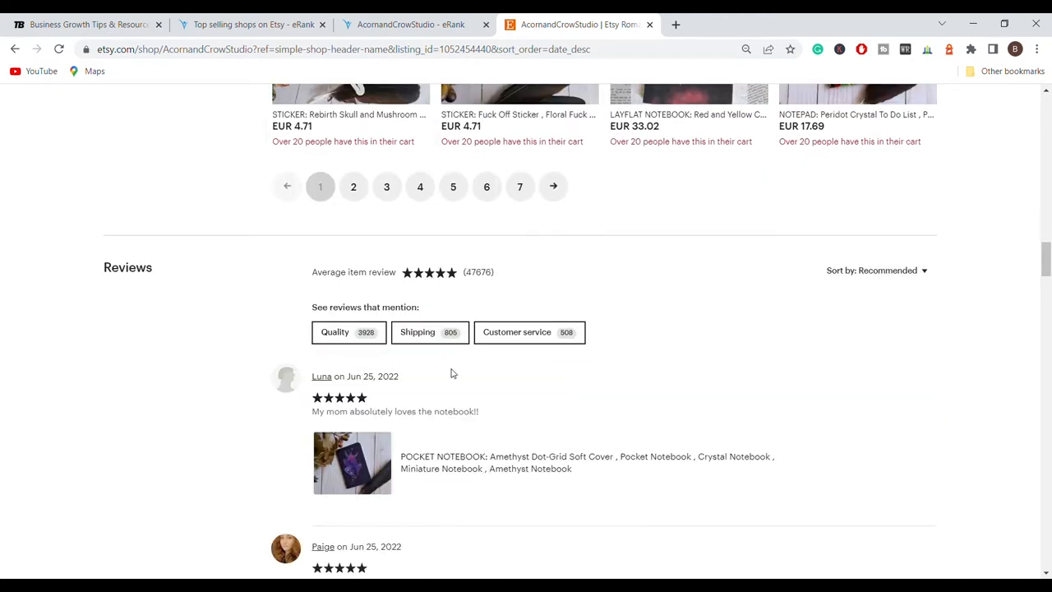
# Read the first page of five-star reviews down to the 4,768-page pagination
pyautogui.scroll(-3)
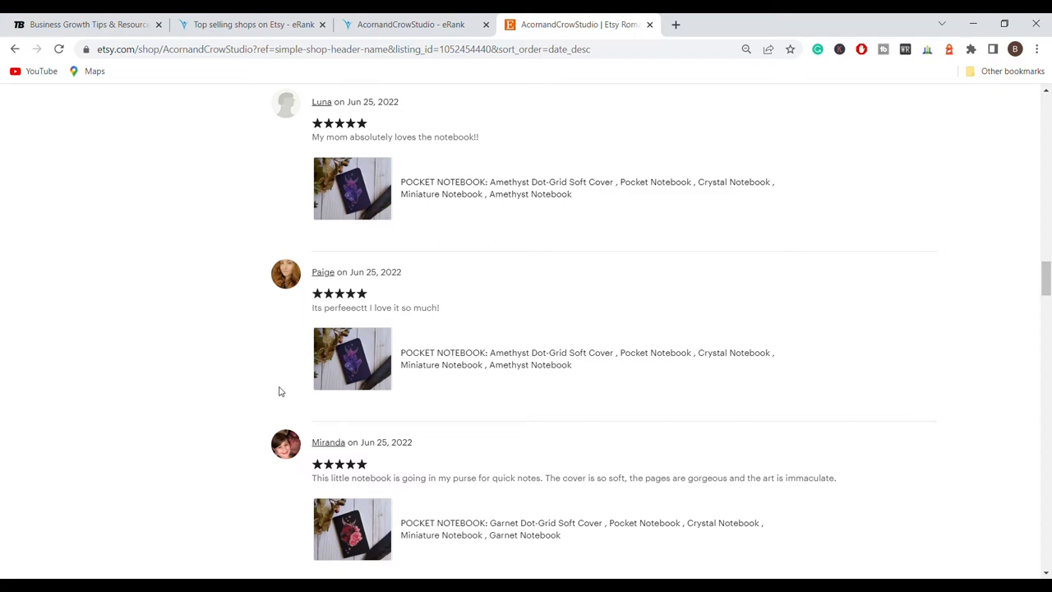
pyautogui.moveTo(616, 351)
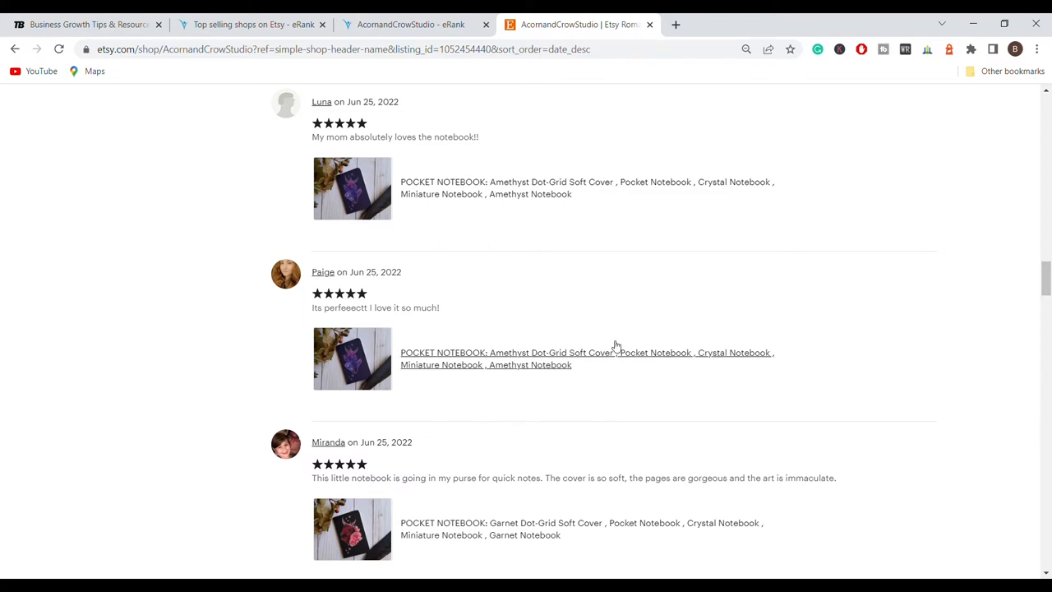
pyautogui.moveTo(611, 260)
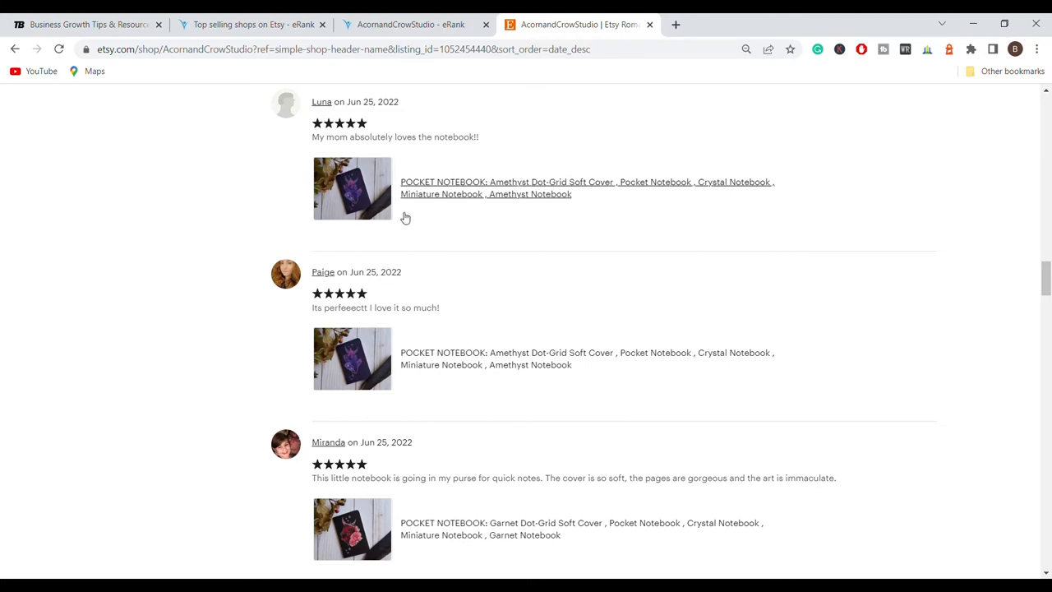
pyautogui.moveTo(498, 191)
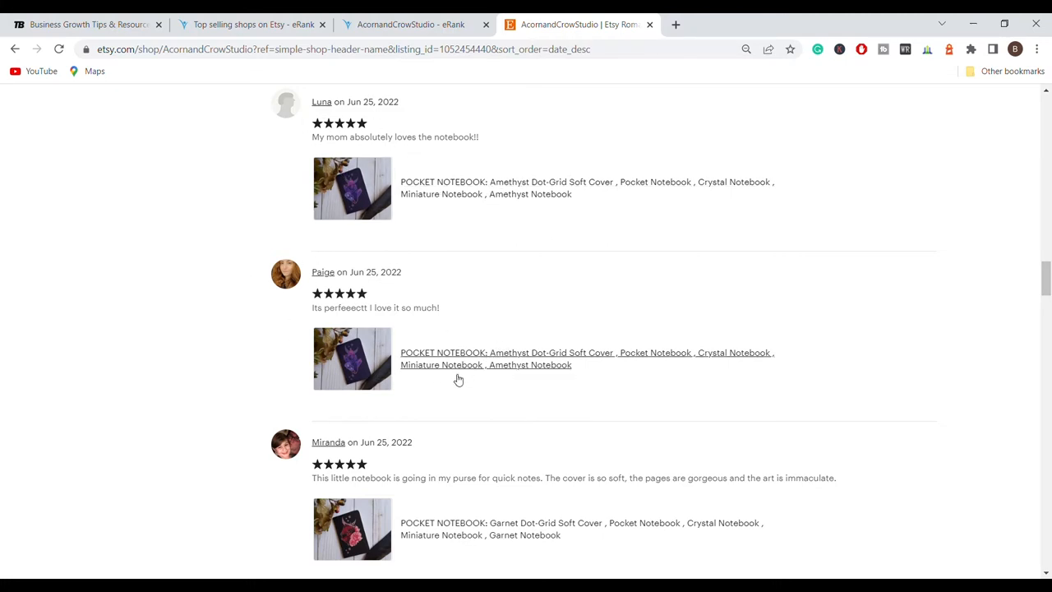
pyautogui.moveTo(259, 216)
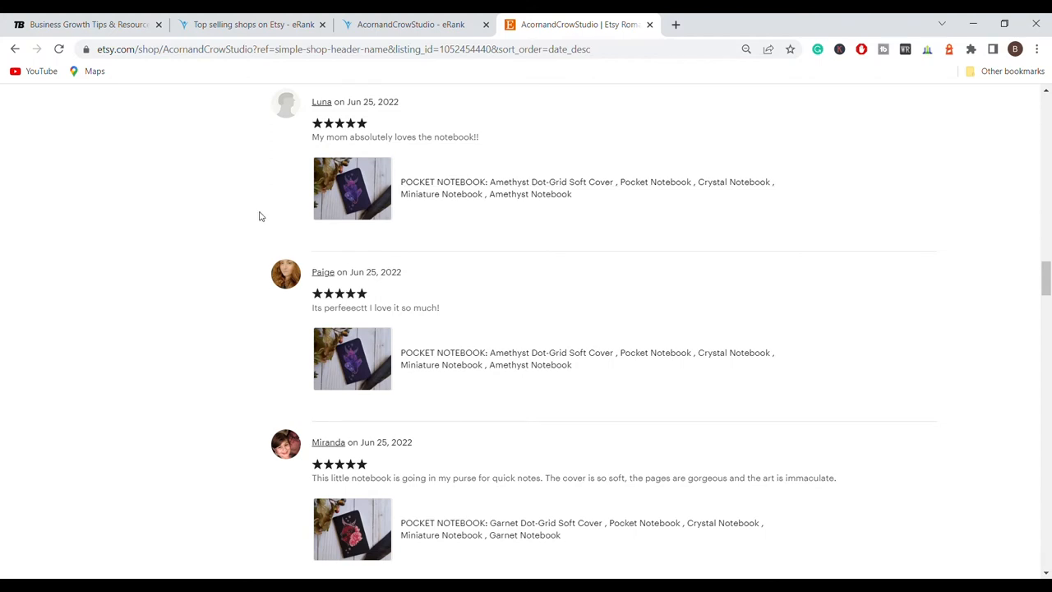
pyautogui.scroll(-3)
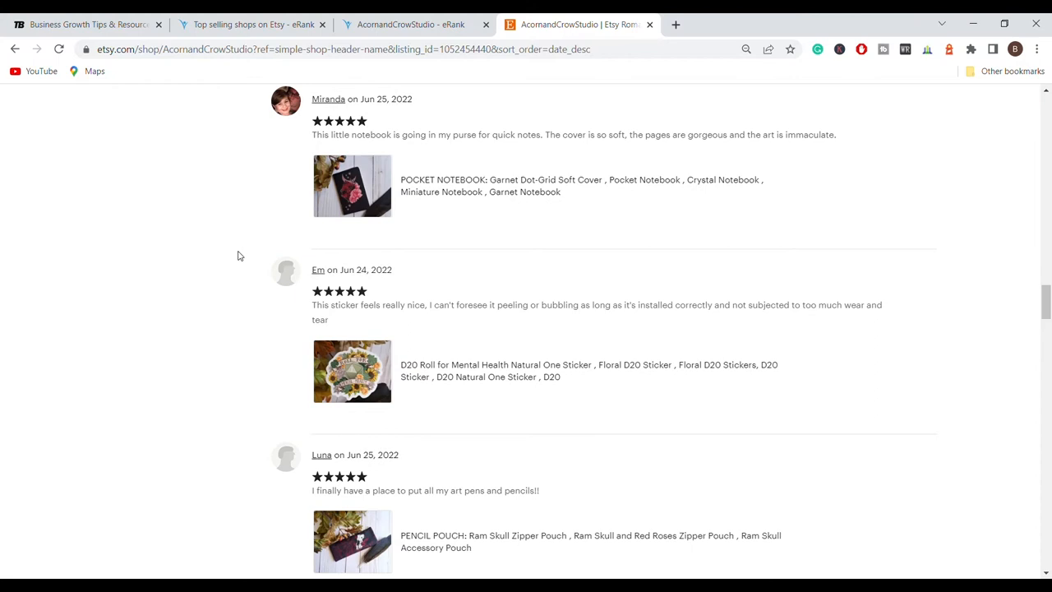
pyautogui.scroll(-3)
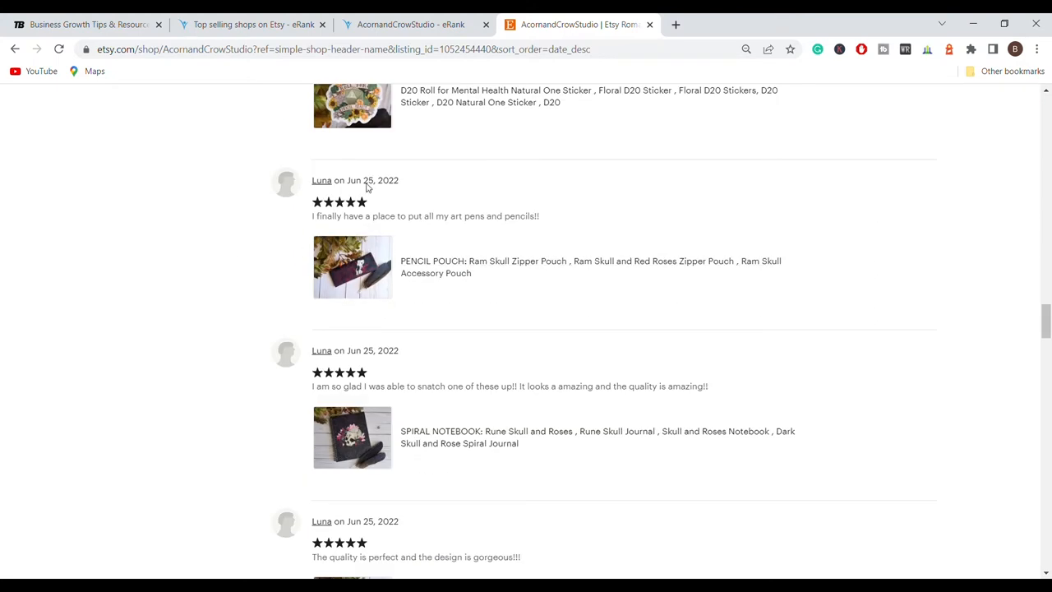
pyautogui.moveTo(258, 223)
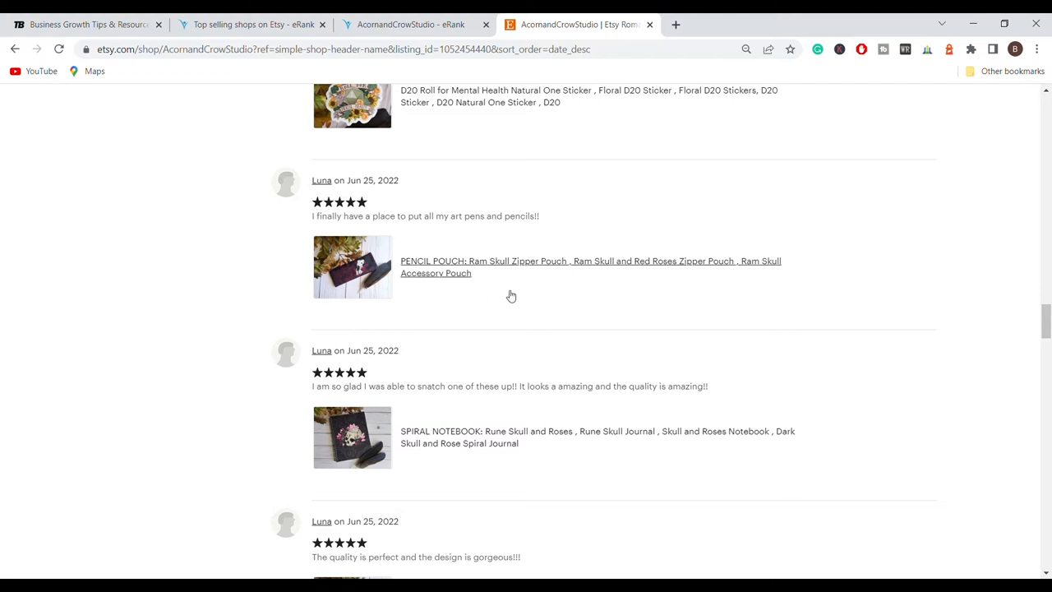
pyautogui.scroll(-3)
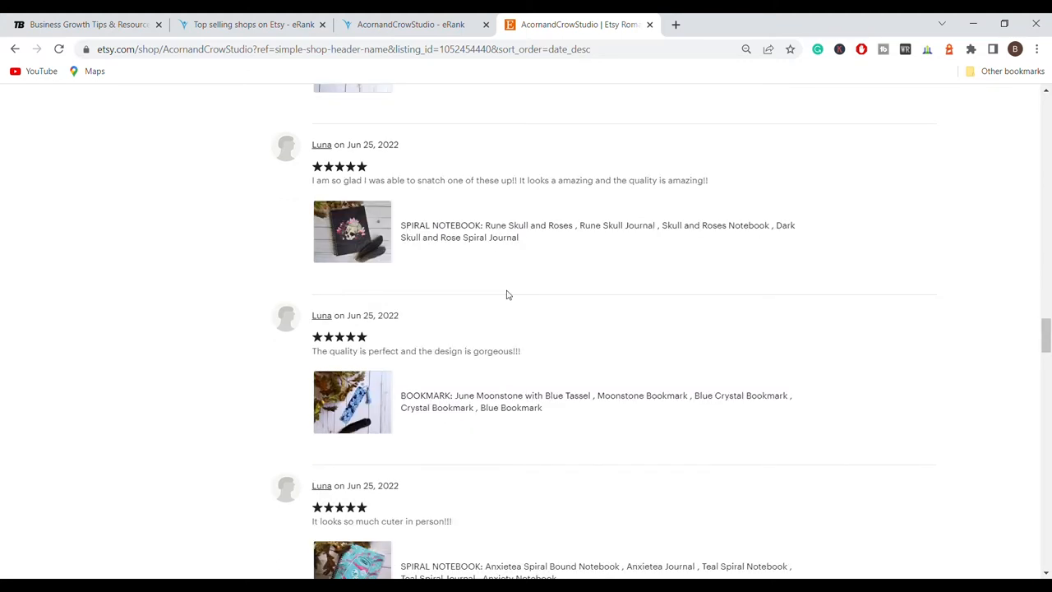
pyautogui.scroll(3)
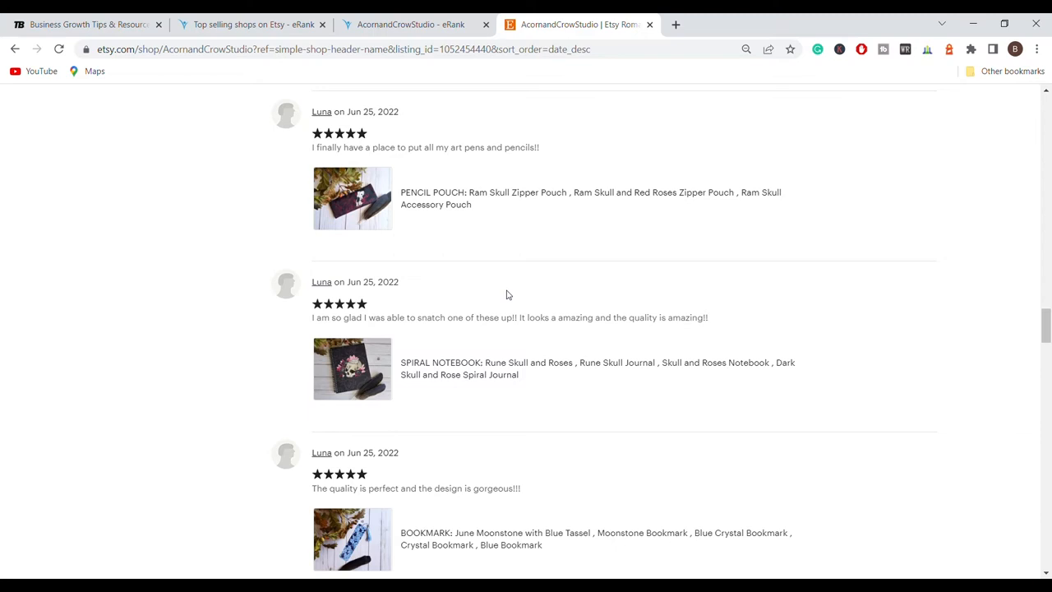
pyautogui.moveTo(458, 216)
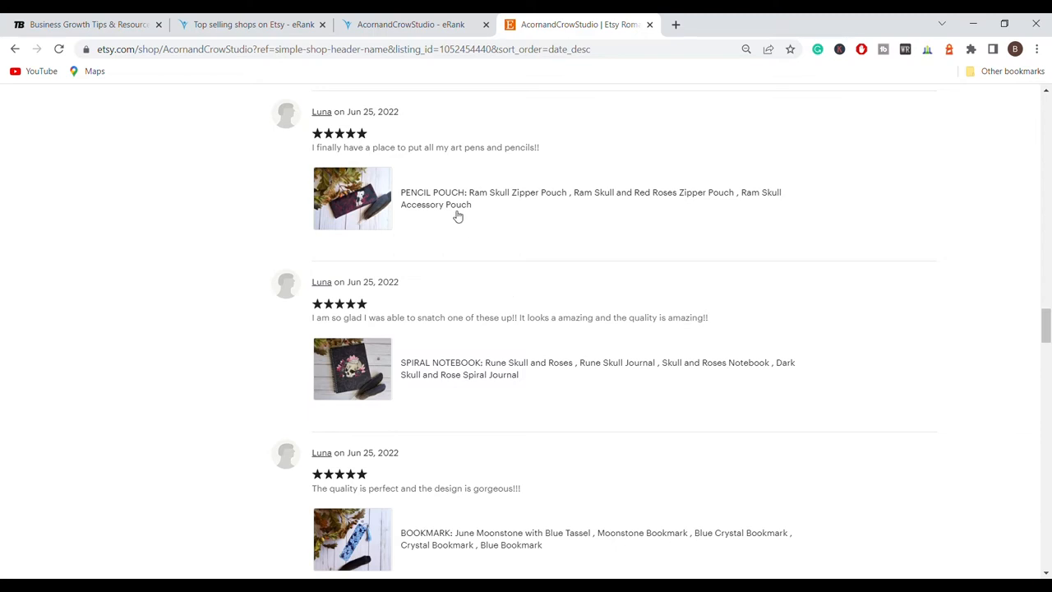
pyautogui.moveTo(502, 249)
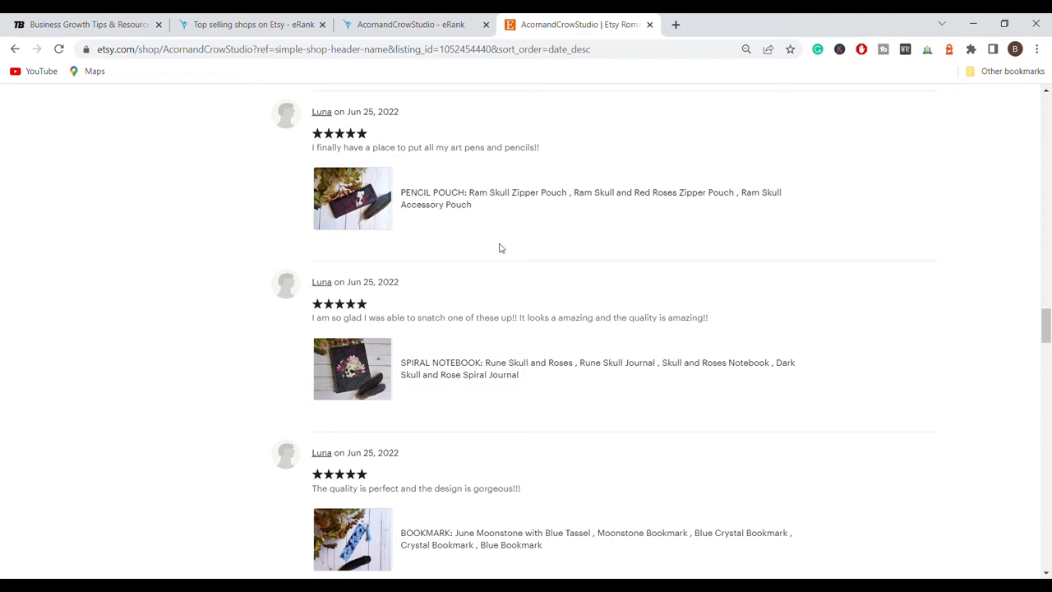
pyautogui.scroll(-3)
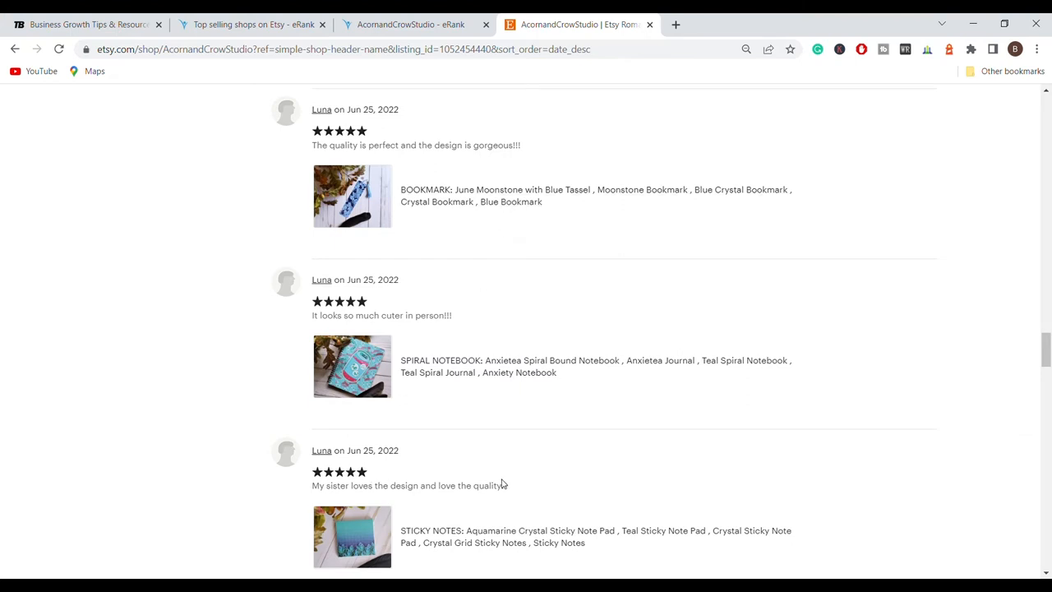
pyautogui.moveTo(686, 481)
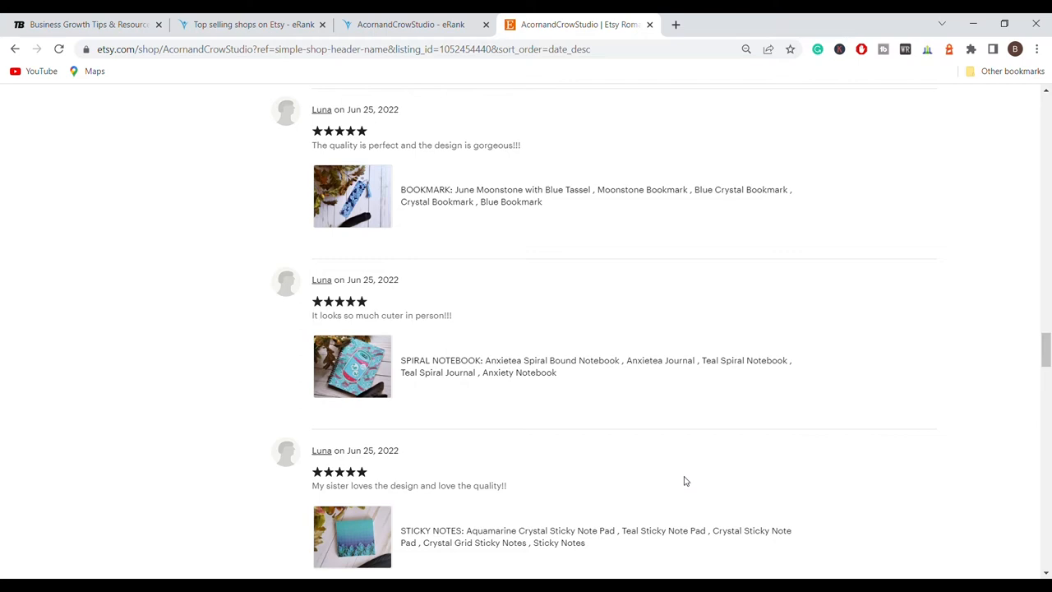
pyautogui.scroll(-3)
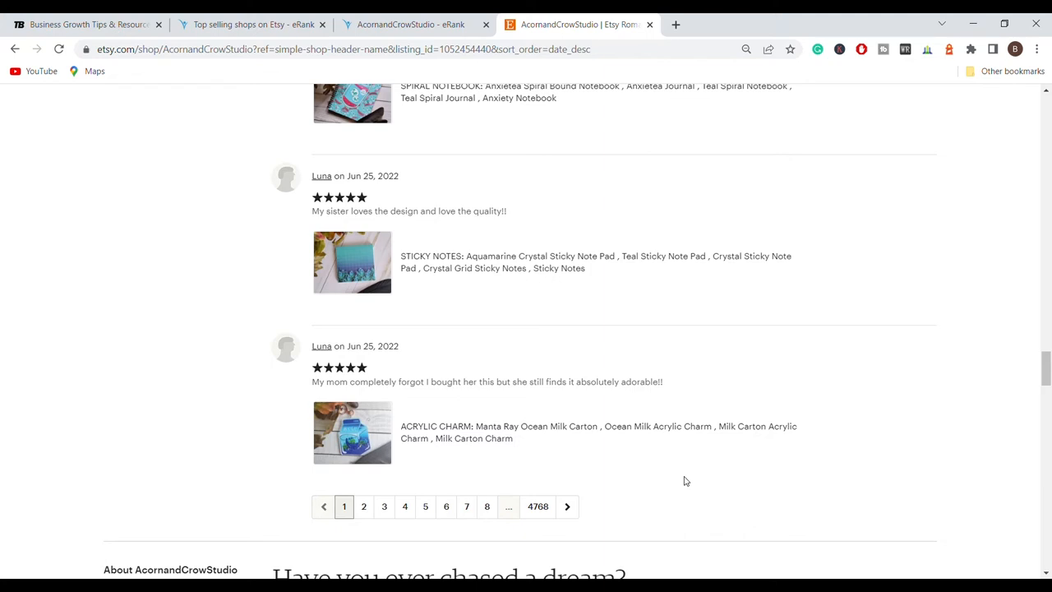
# Browse the Time of Business blog's Etsy-selling posts, then return to the Etsy reviews
pyautogui.click(363, 506)
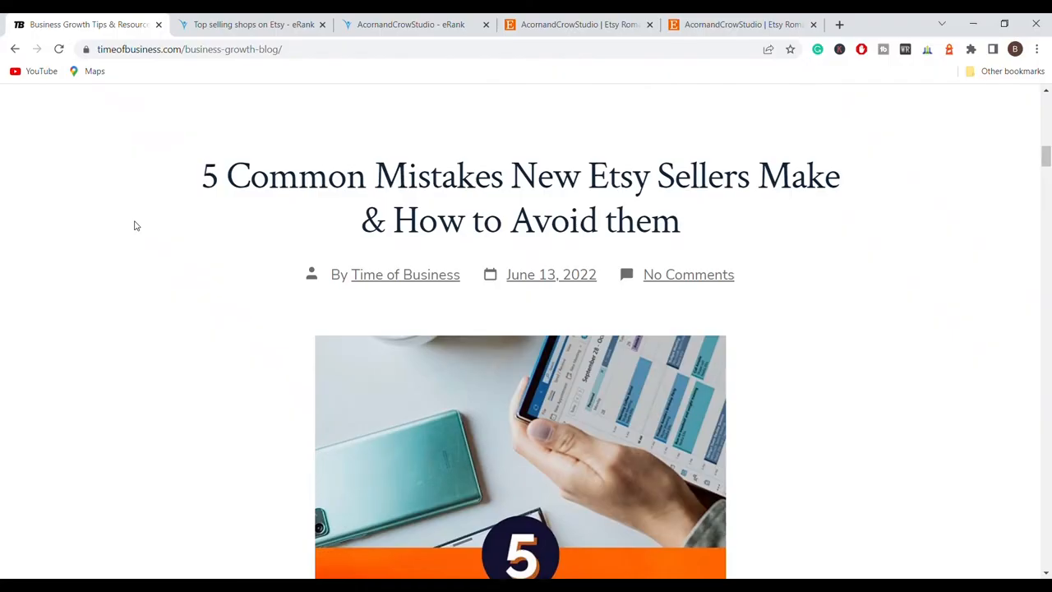
pyautogui.moveTo(230, 68)
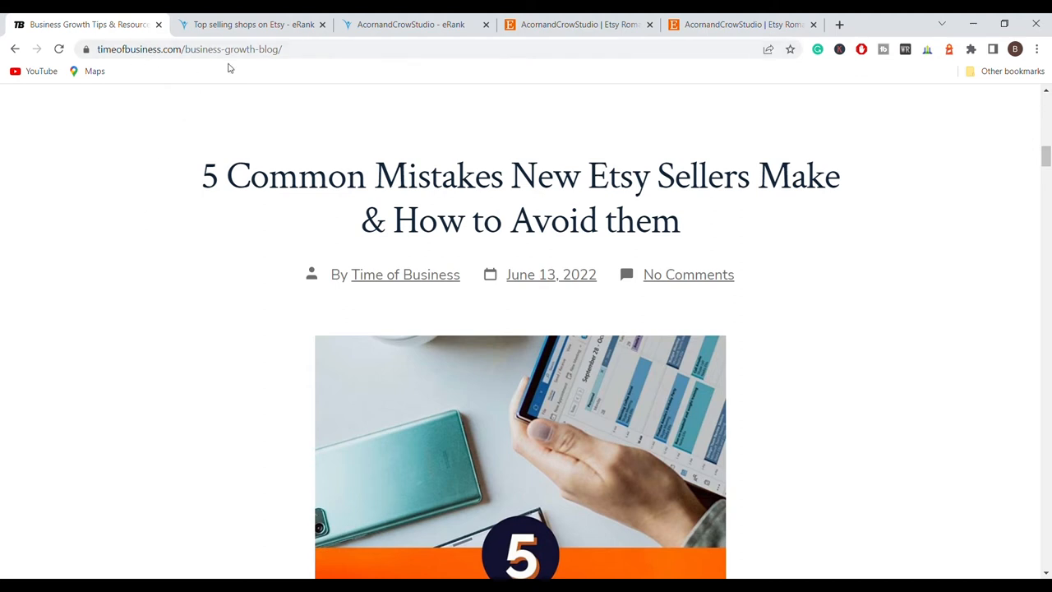
pyautogui.moveTo(360, 161)
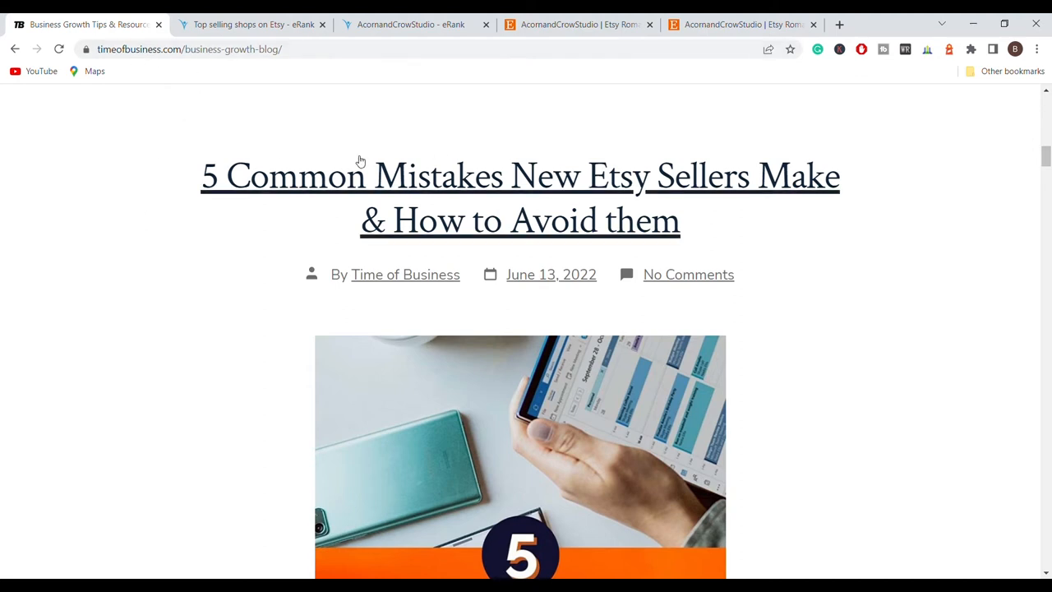
pyautogui.scroll(-3)
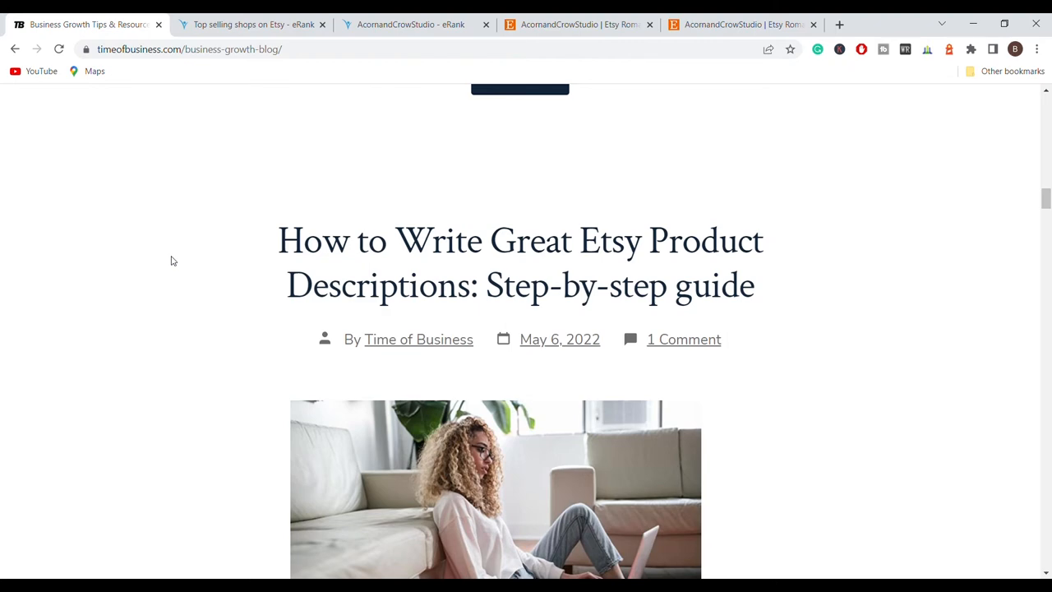
pyautogui.scroll(-3)
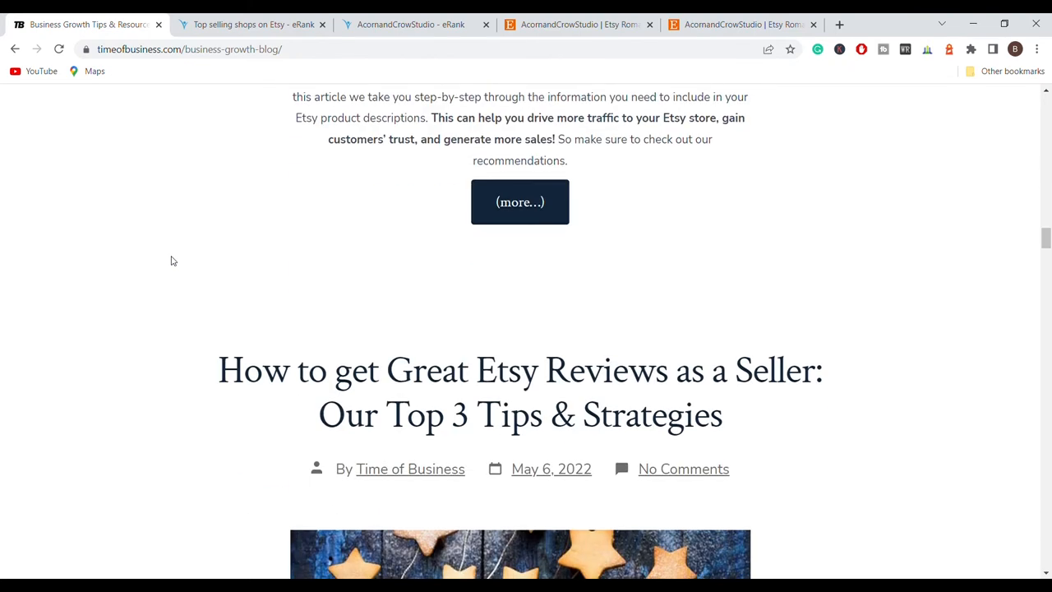
pyautogui.scroll(-3)
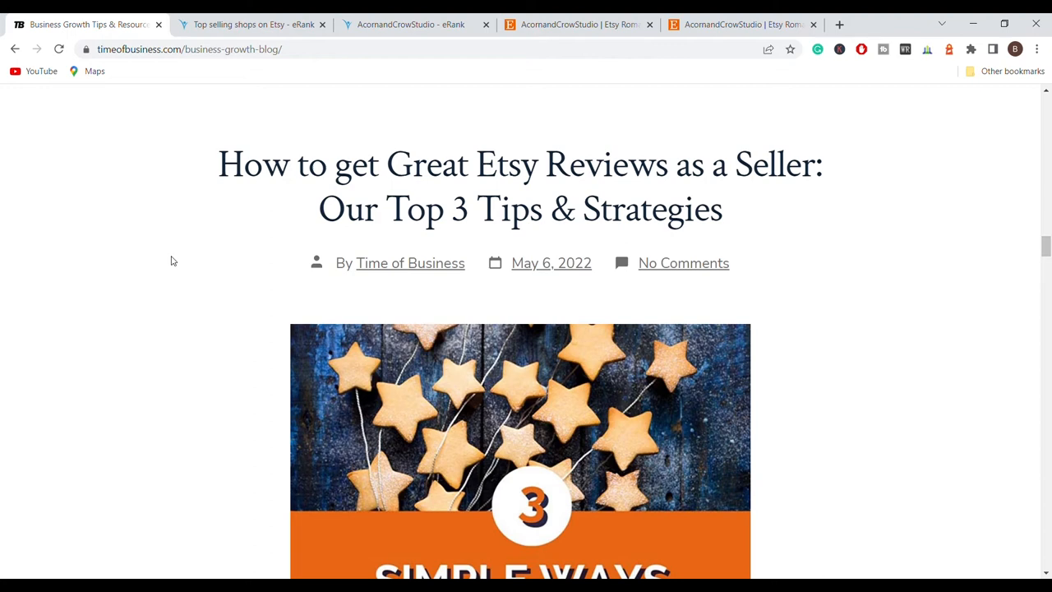
pyautogui.click(575, 24)
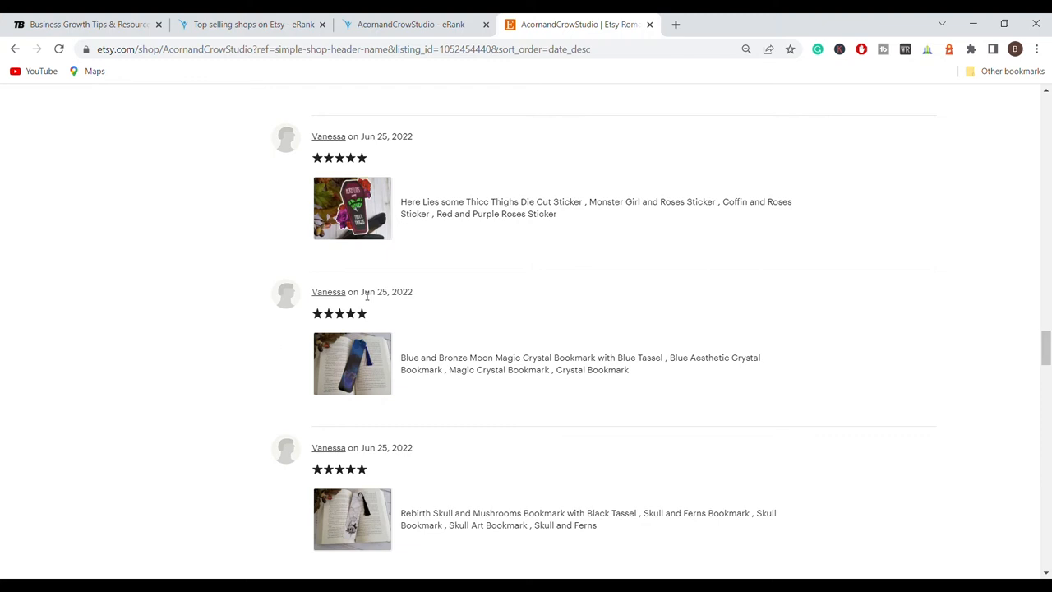
pyautogui.moveTo(451, 408)
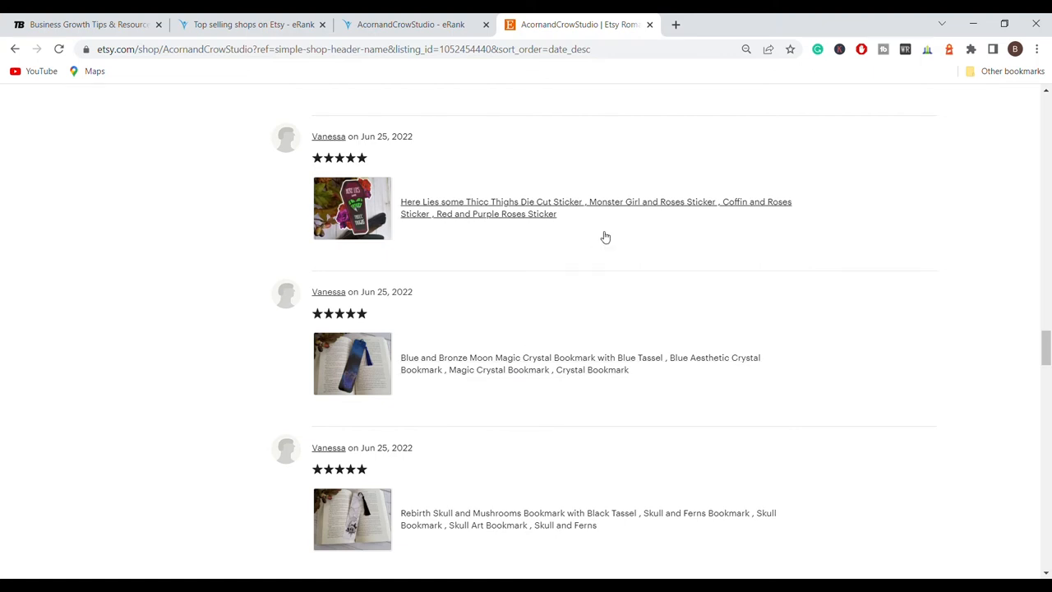
pyautogui.moveTo(601, 243)
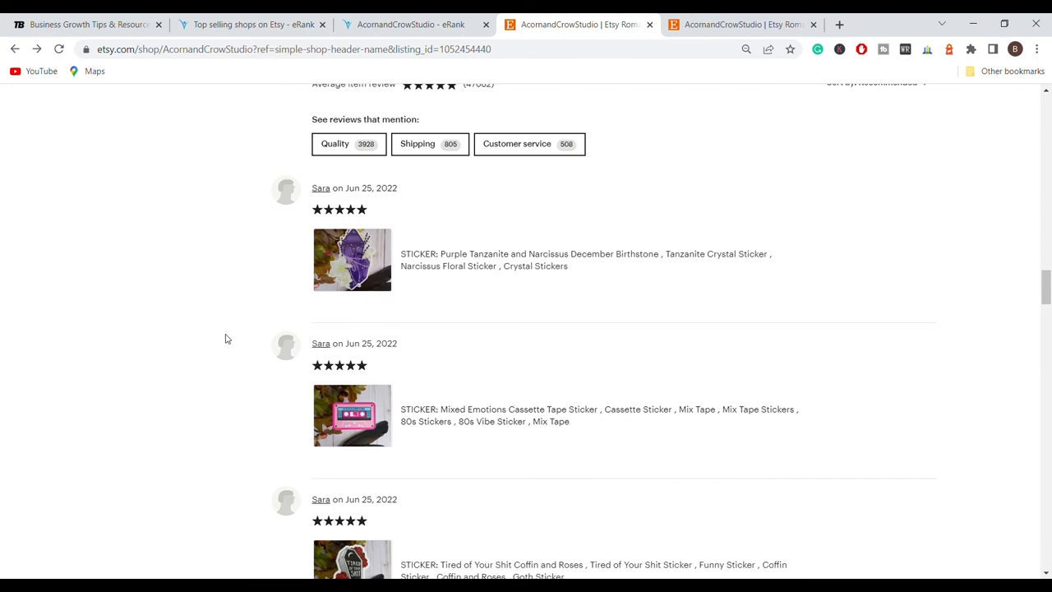
pyautogui.moveTo(469, 392)
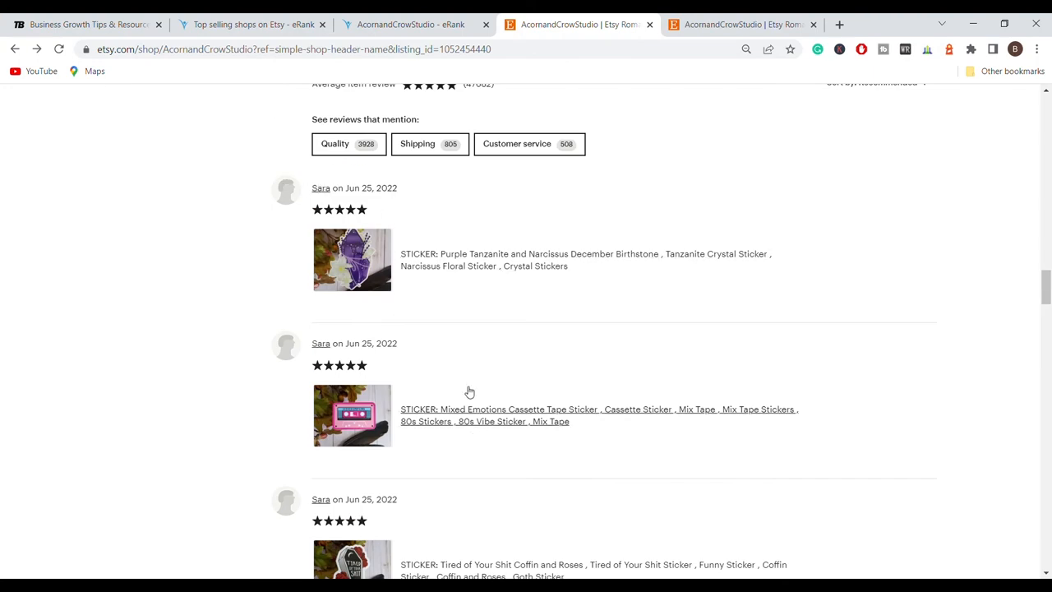
# Read further June 25 five-star reviews of AcornandCrowStudio
pyautogui.scroll(-3)
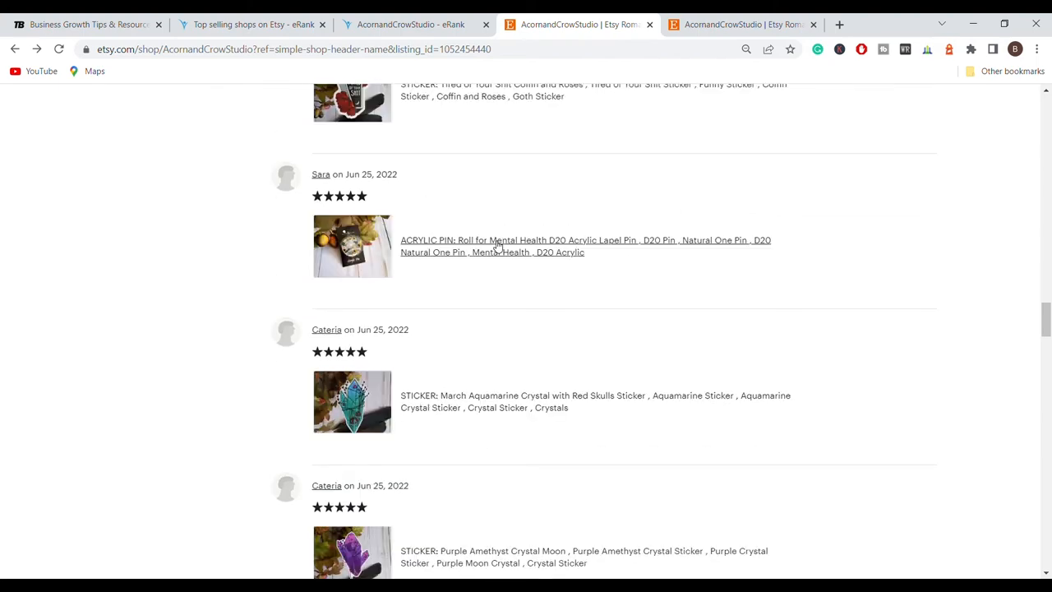
pyautogui.scroll(-3)
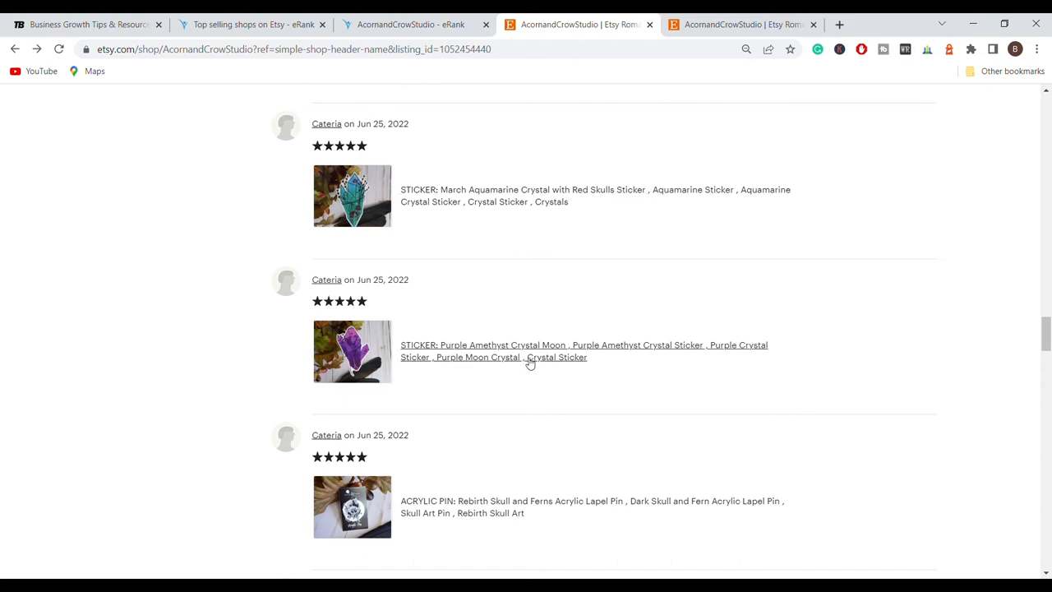
pyautogui.scroll(-3)
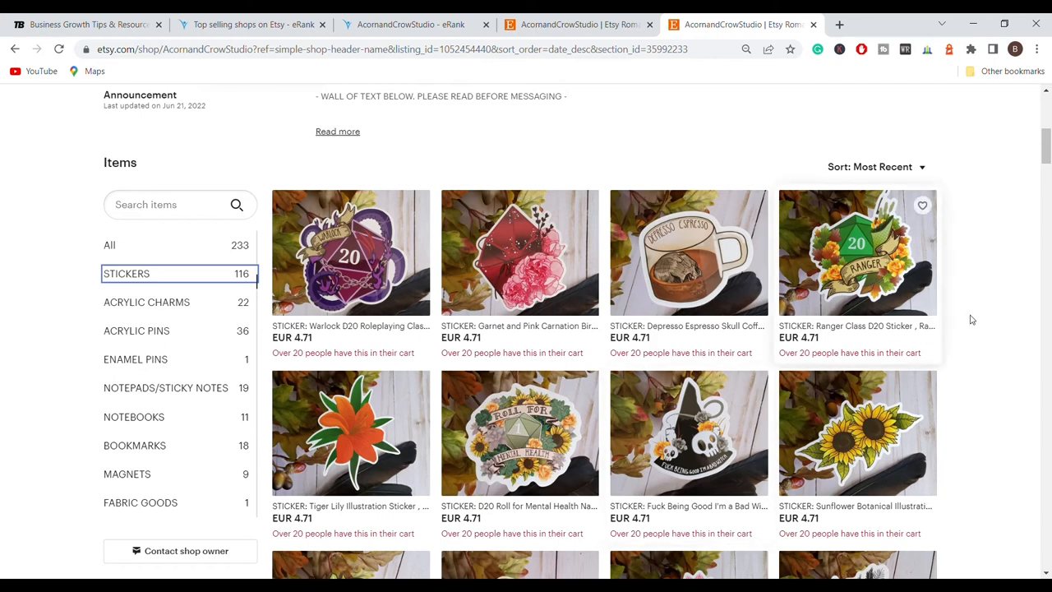
pyautogui.scroll(-3)
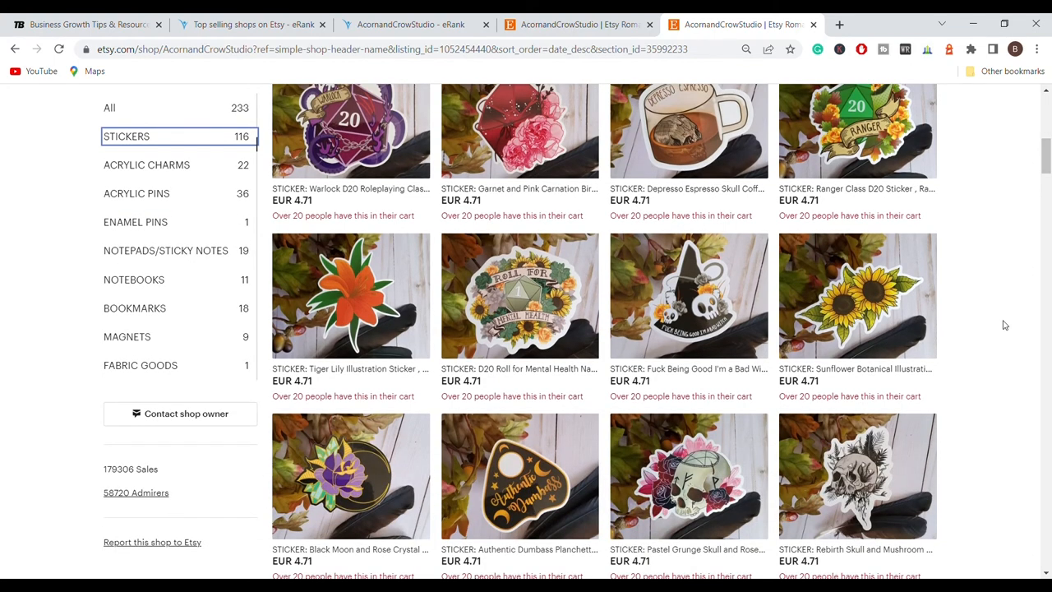
pyautogui.scroll(-3)
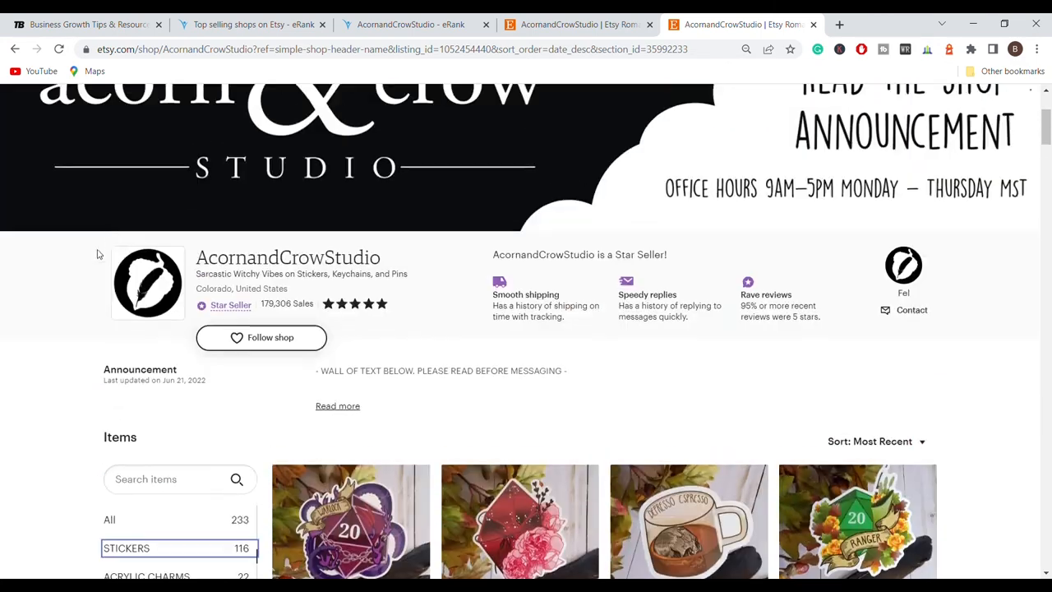
pyautogui.scroll(-3)
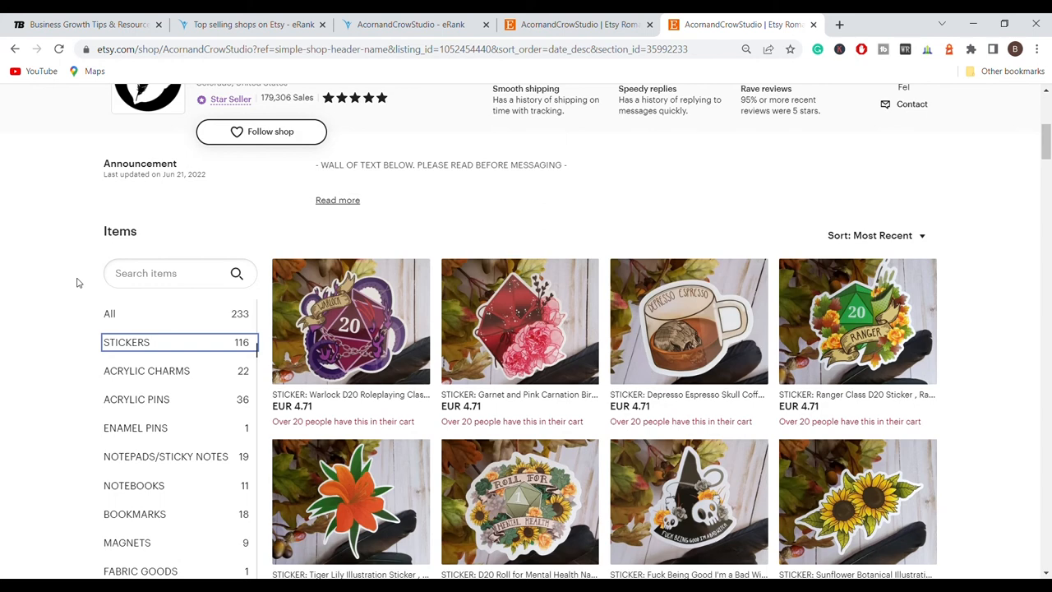
pyautogui.click(172, 273)
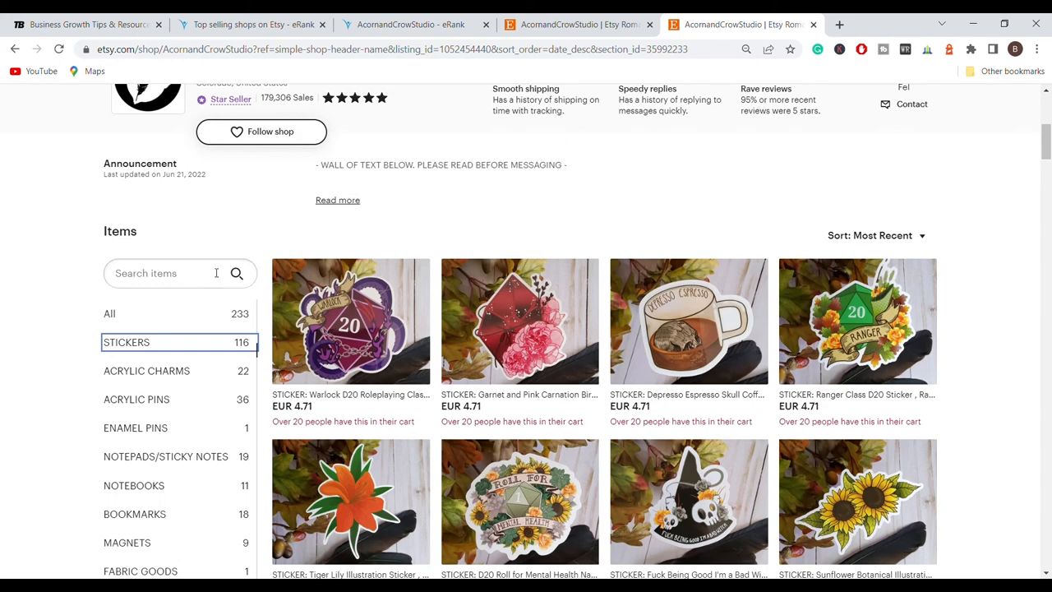
pyautogui.moveTo(655, 212)
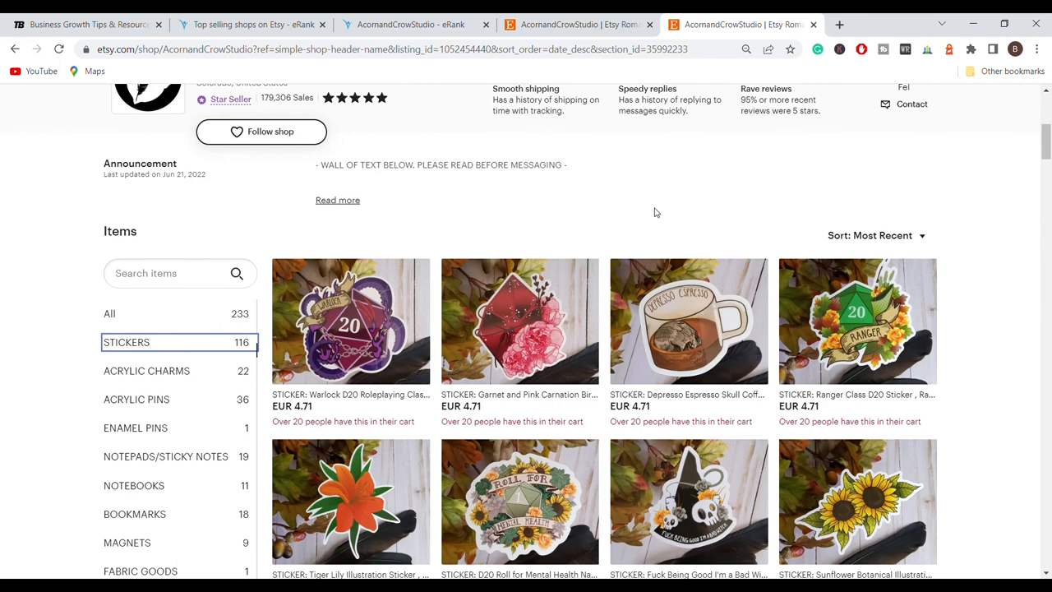
pyautogui.moveTo(740, 155)
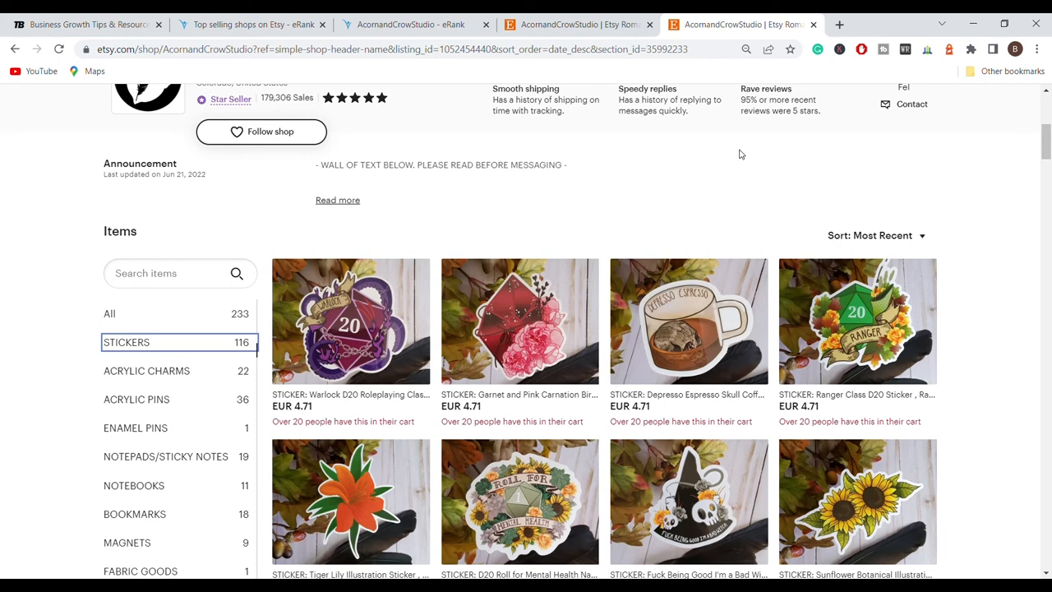
pyautogui.scroll(3)
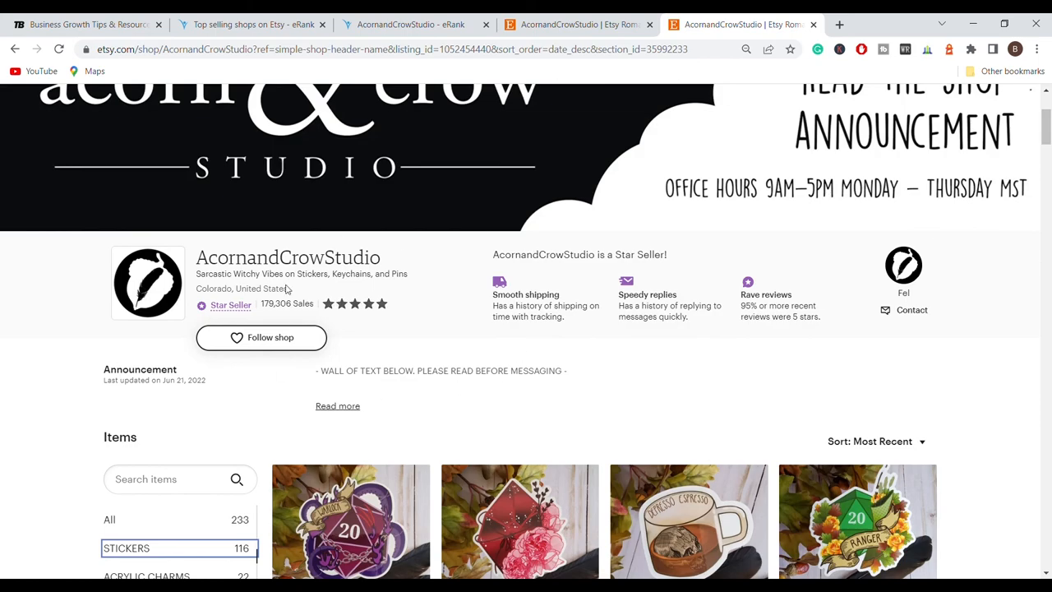
pyautogui.scroll(-3)
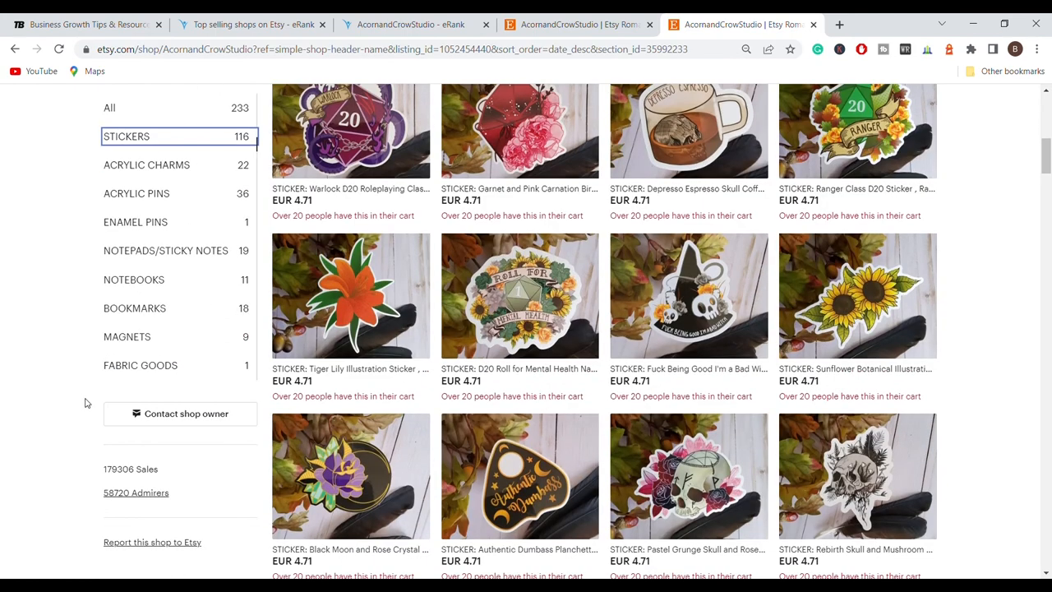
pyautogui.scroll(-3)
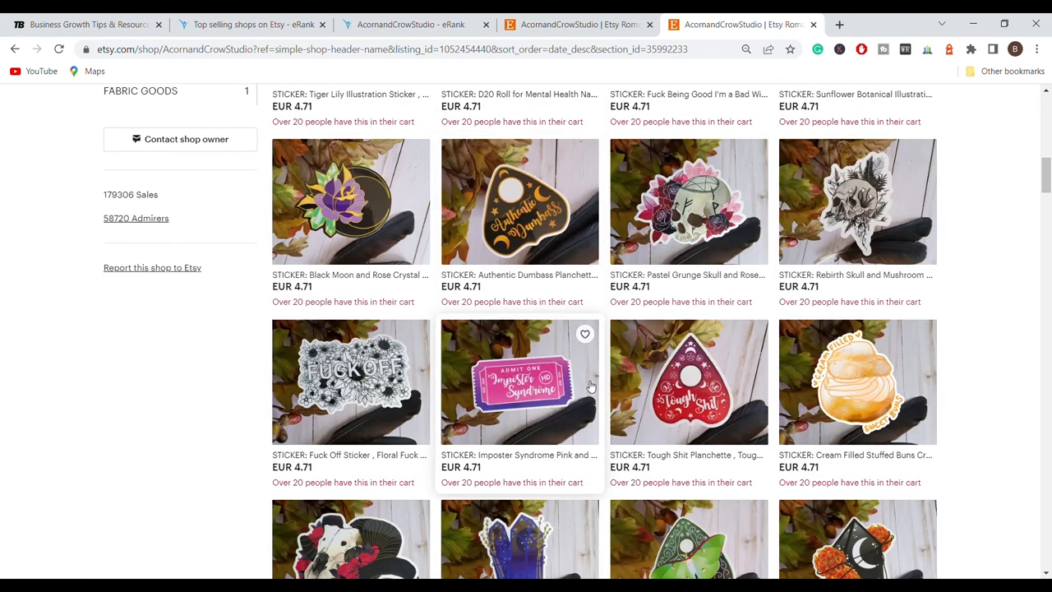
pyautogui.moveTo(985, 331)
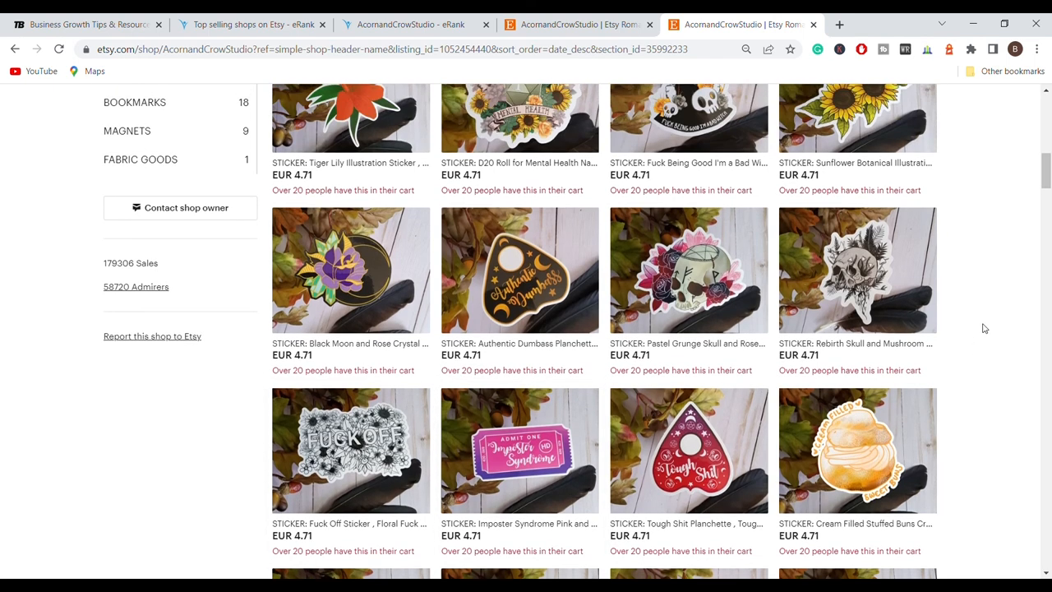
pyautogui.moveTo(1002, 434)
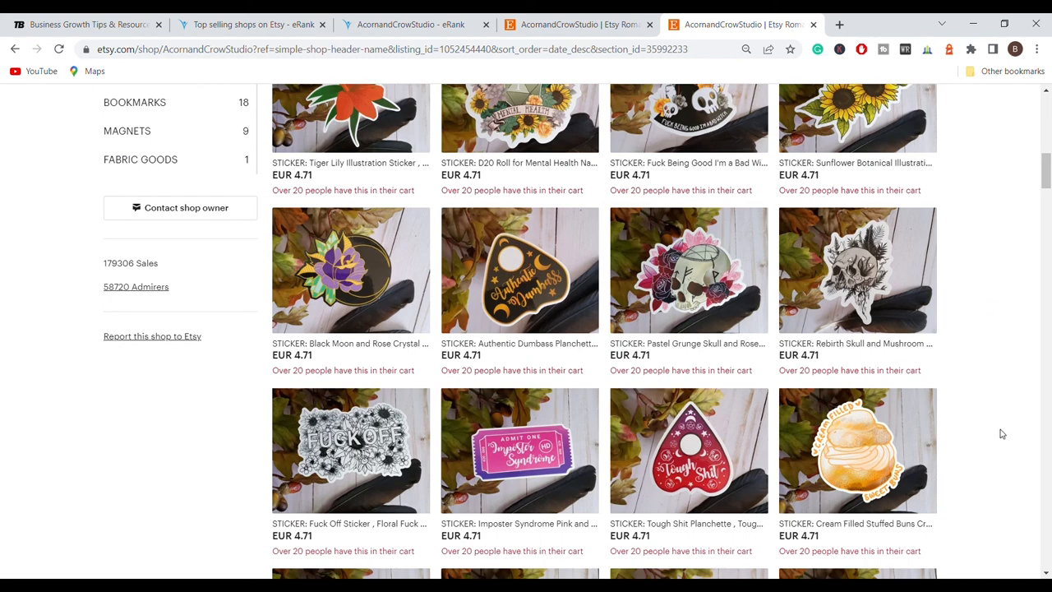
pyautogui.moveTo(989, 316)
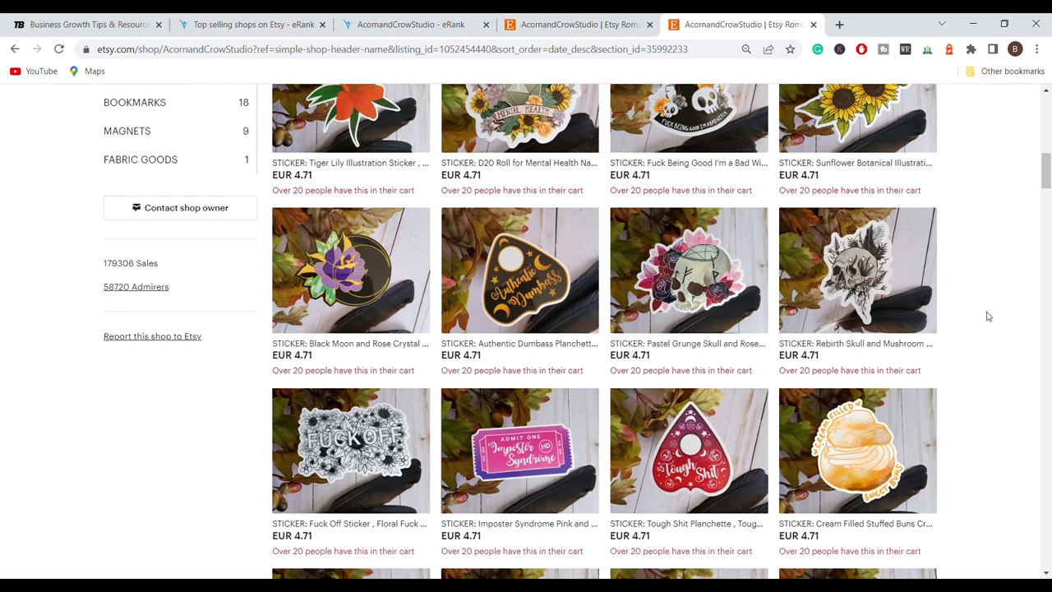